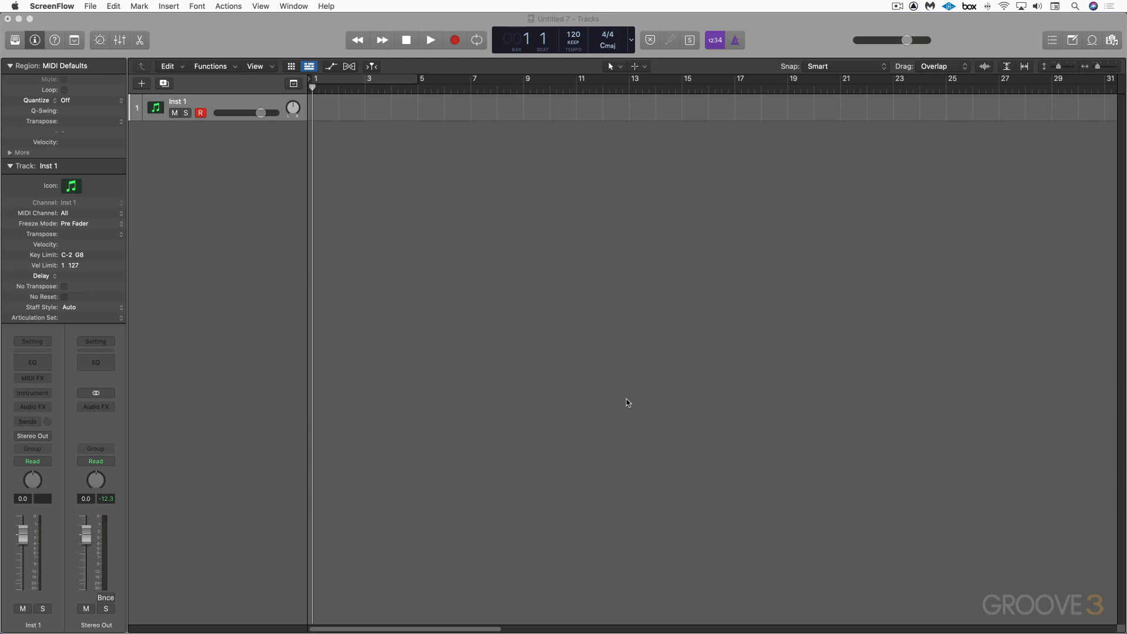
{"action": "mouse_move", "coordinate": [624, 411]}
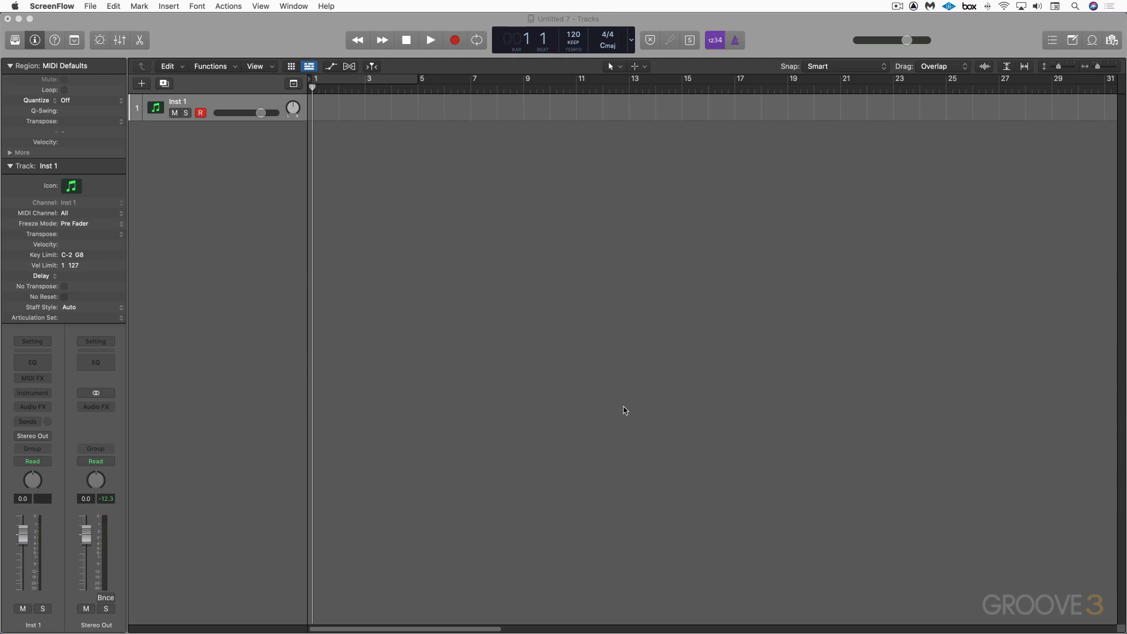
{"action": "mouse_move", "coordinate": [625, 409]}
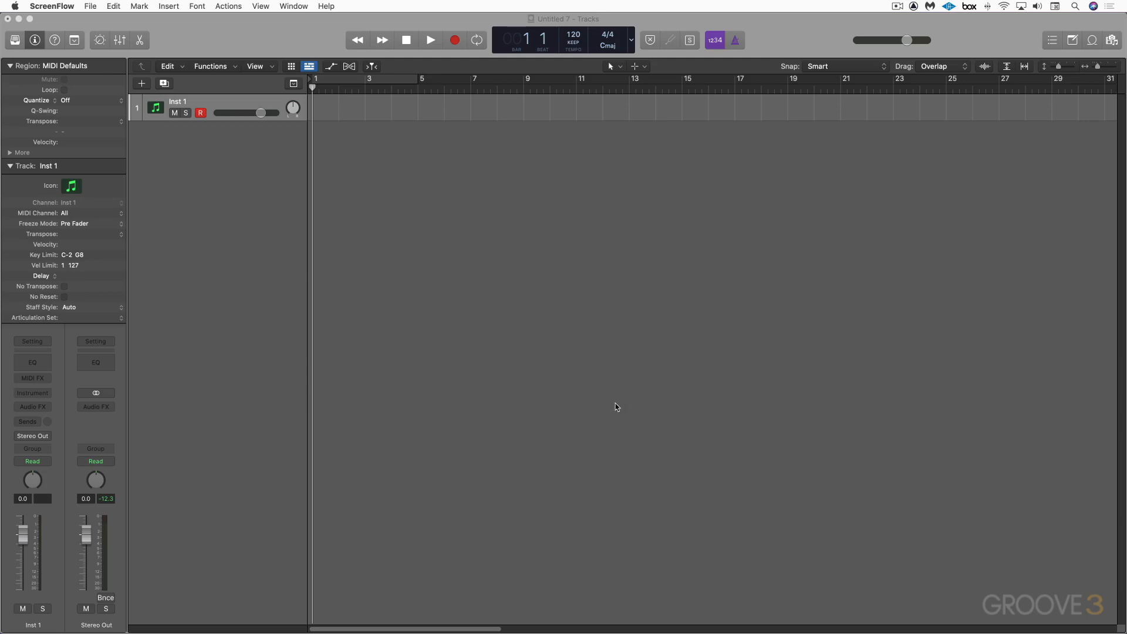
{"action": "mouse_move", "coordinate": [651, 397]}
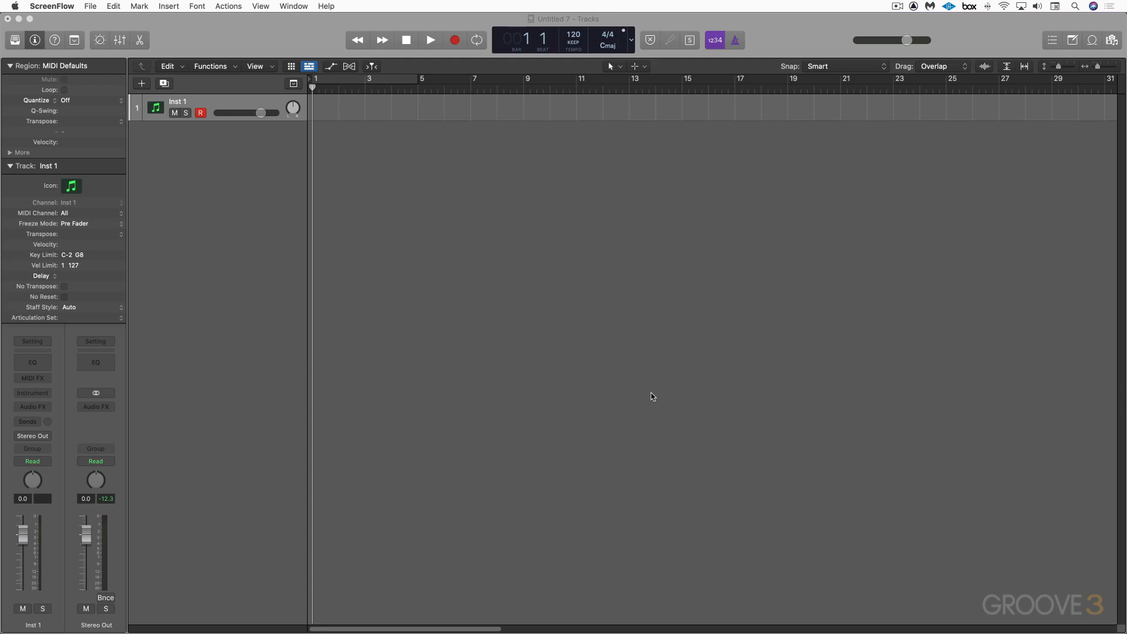
{"action": "mouse_move", "coordinate": [644, 398]}
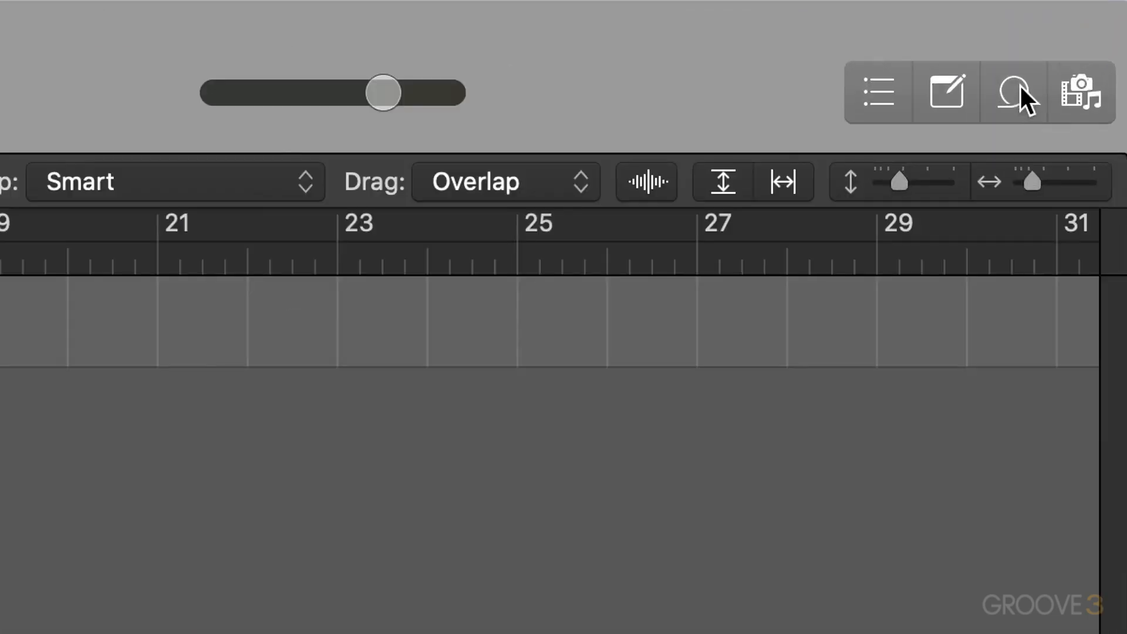
Step: Show the Apple Loops browser, toggling column view and back to button view
{"action": "left_click", "coordinate": [1013, 92]}
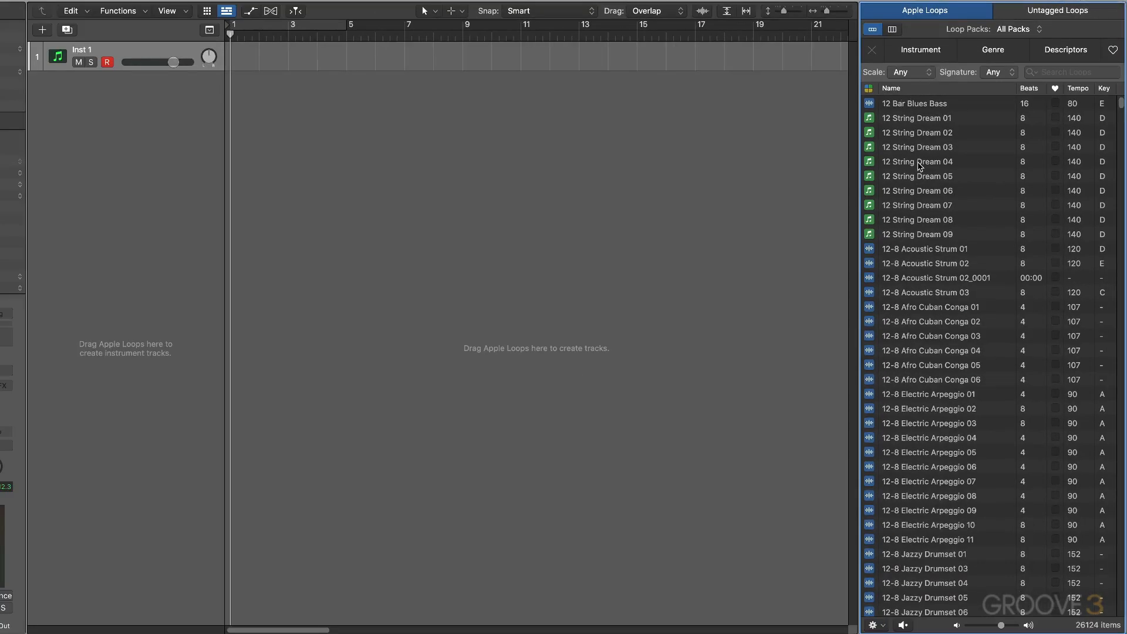
{"action": "mouse_move", "coordinate": [897, 492]}
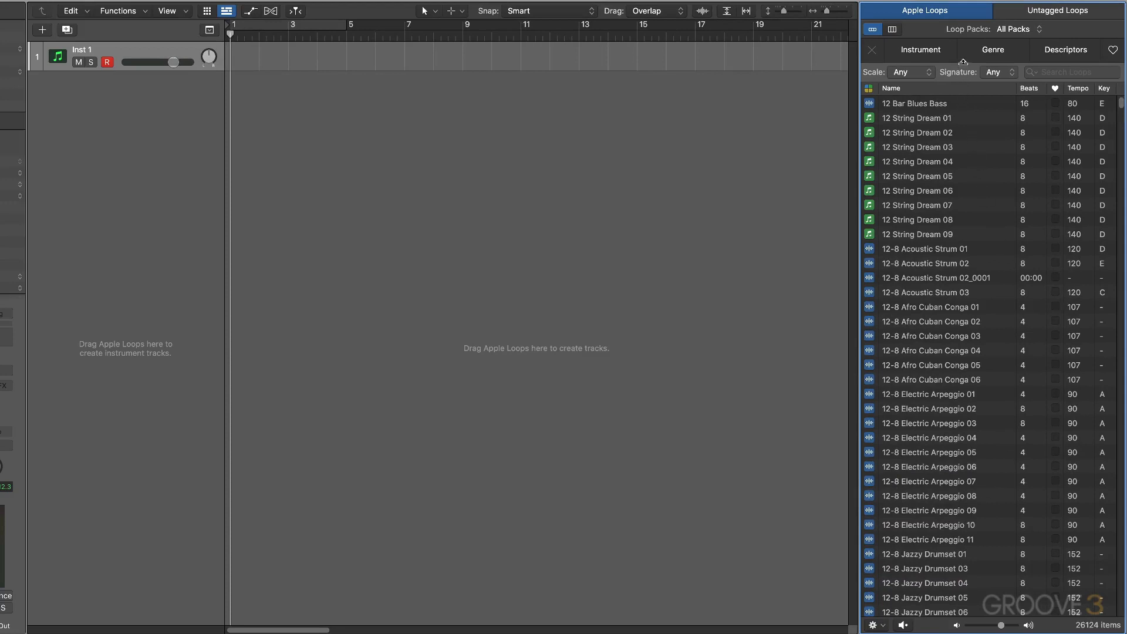
{"action": "left_click", "coordinate": [892, 28]}
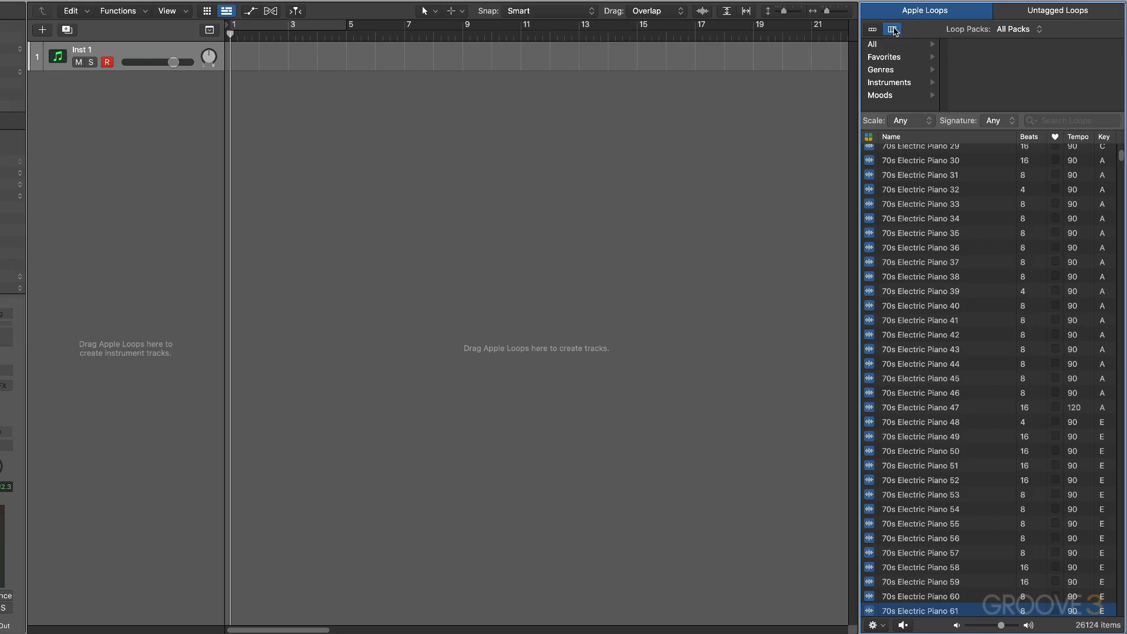
{"action": "left_click", "coordinate": [893, 28]}
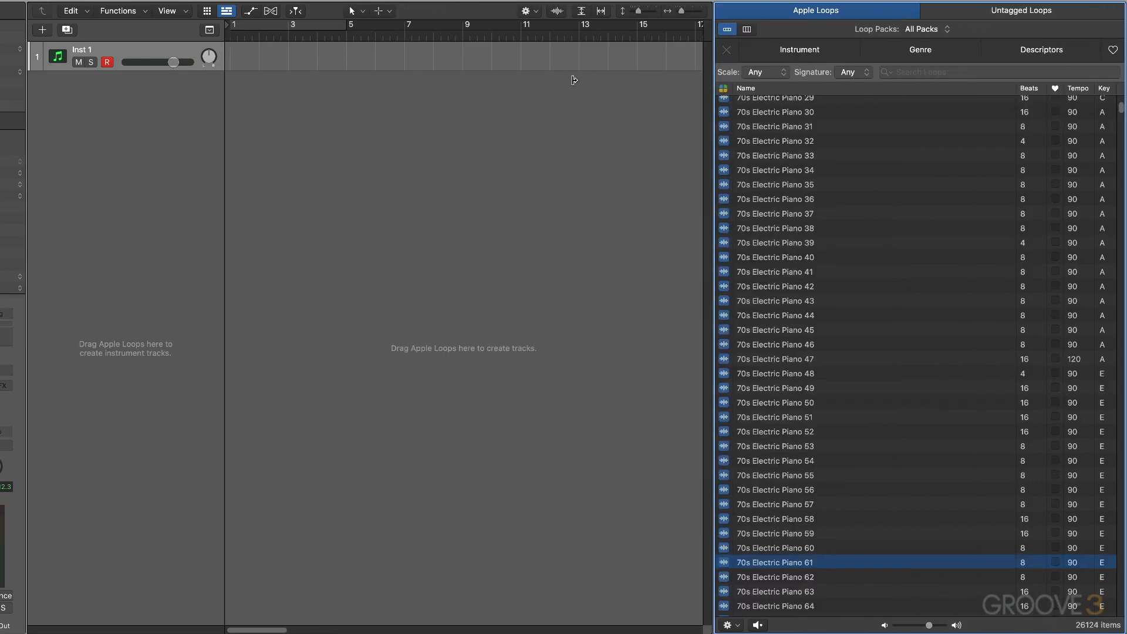
{"action": "mouse_move", "coordinate": [638, 92]}
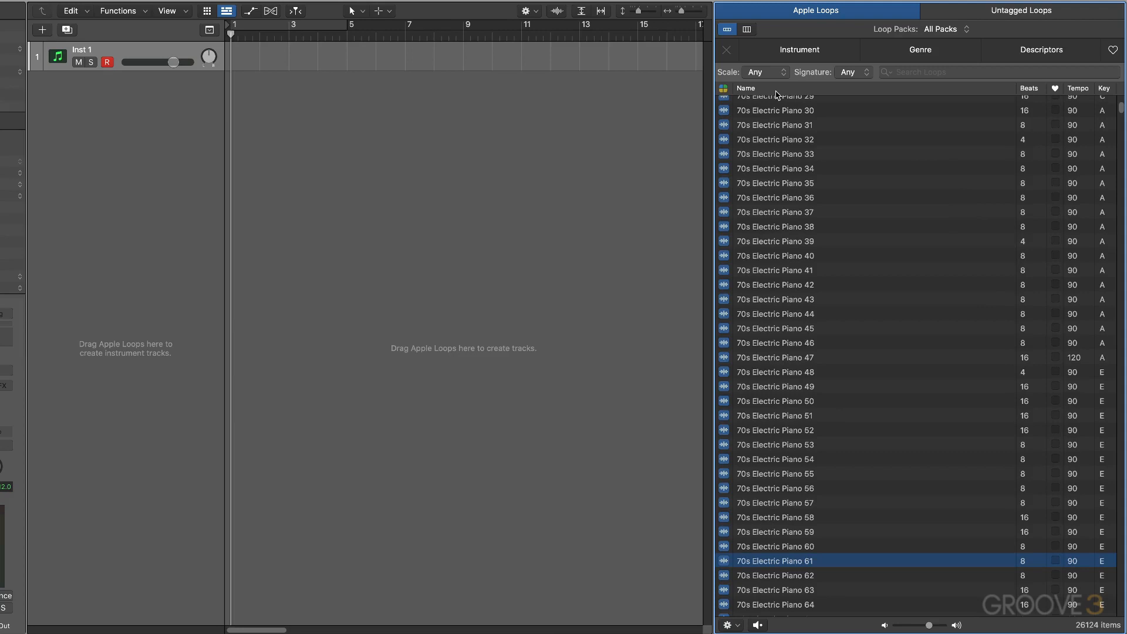
{"action": "mouse_move", "coordinate": [762, 166]}
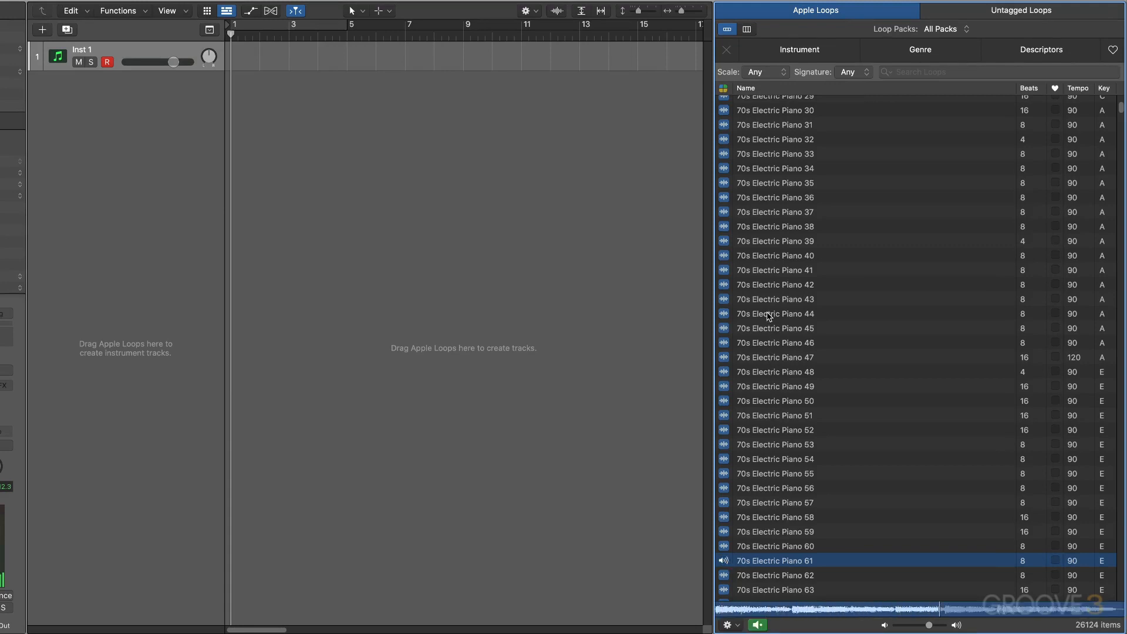
Step: Preview 70s Electric Piano 44 and then 70s Electric Piano 45
{"action": "left_click", "coordinate": [775, 314]}
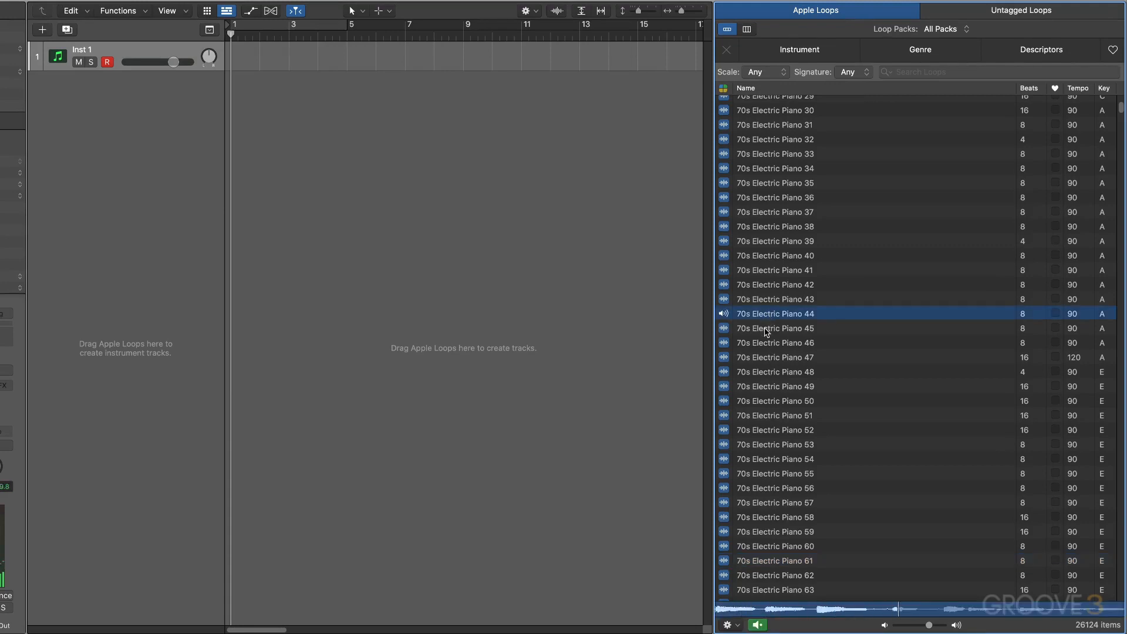
{"action": "left_click", "coordinate": [775, 328]}
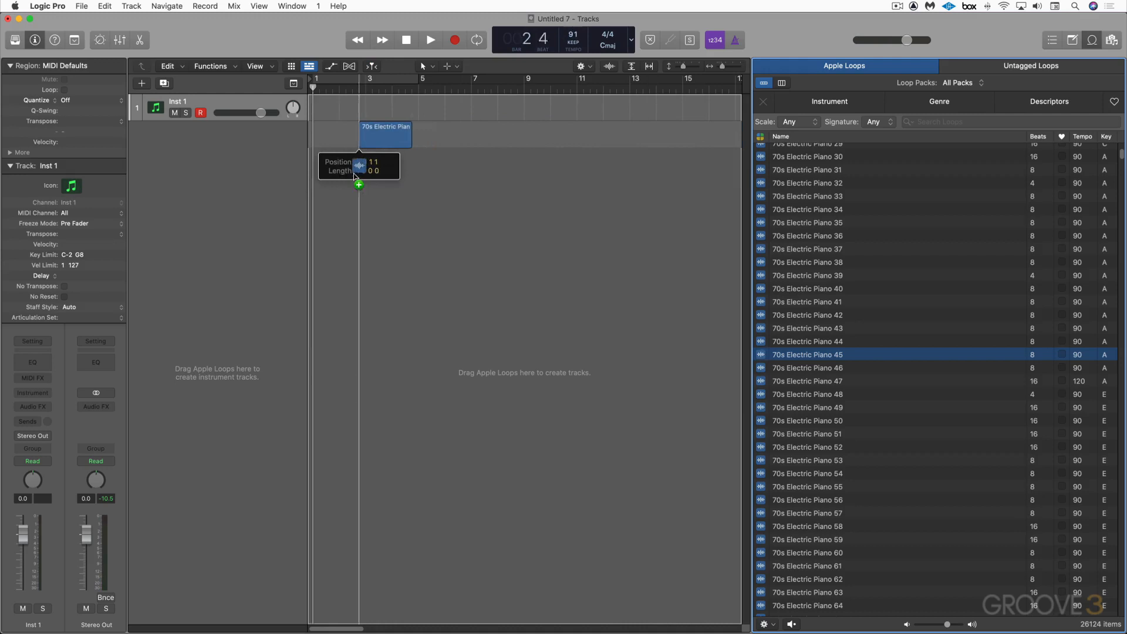
Step: Place 70s Electric Piano 45 on a new audio track at bar 1 and play it back twice
{"action": "left_click_drag", "start_coordinate": [807, 354], "coordinate": [339, 136]}
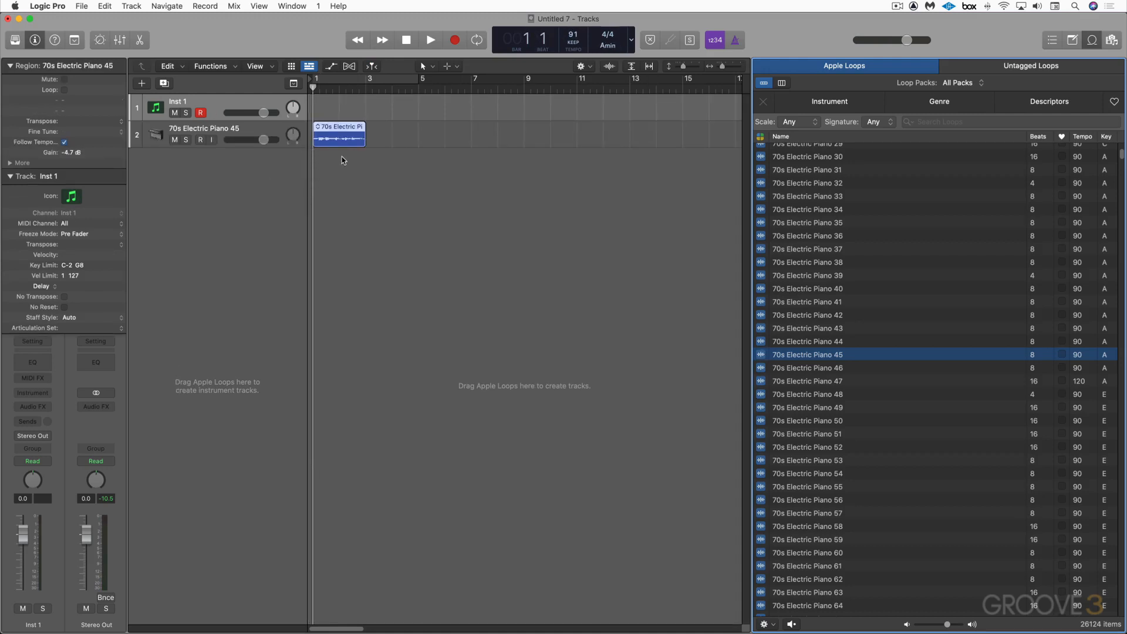
{"action": "left_click", "coordinate": [430, 40]}
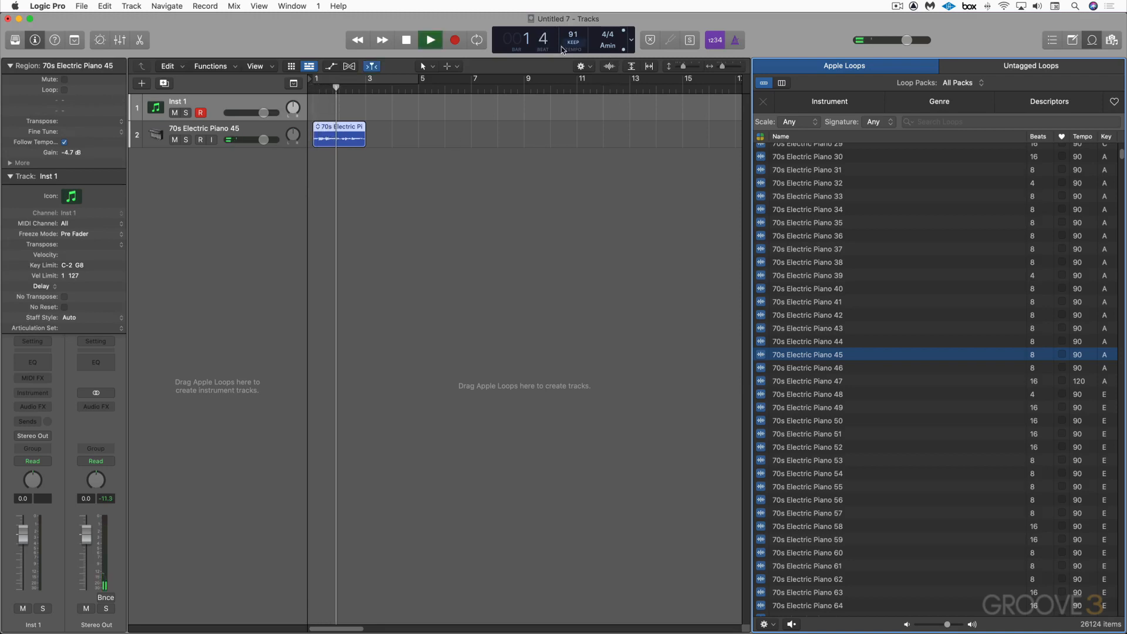
{"action": "left_click", "coordinate": [430, 40]}
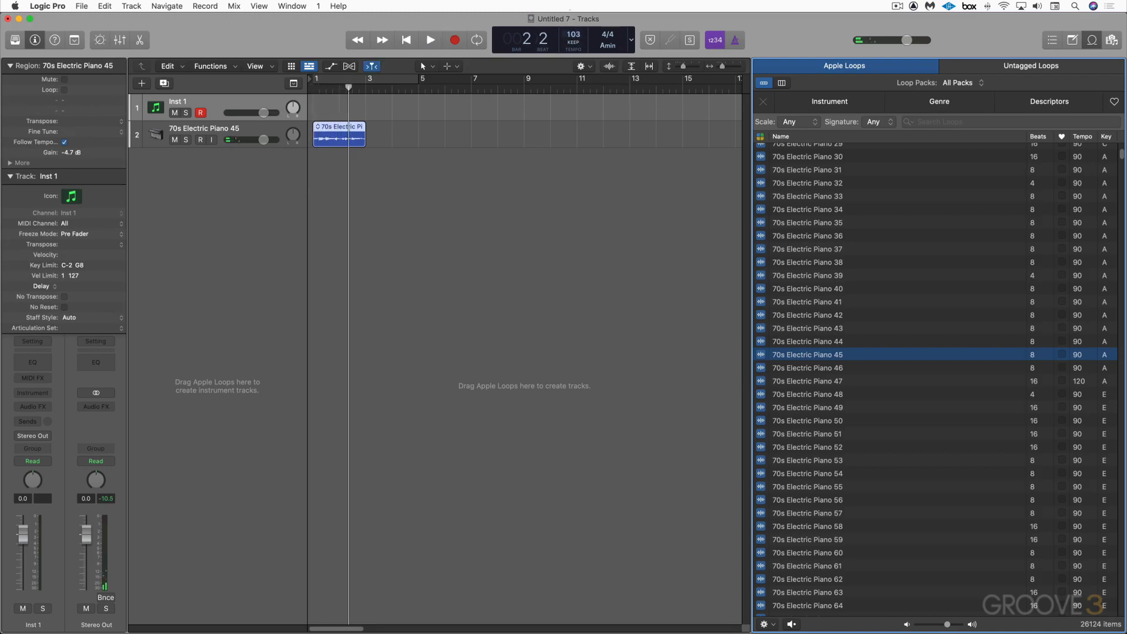
{"action": "left_click", "coordinate": [430, 40]}
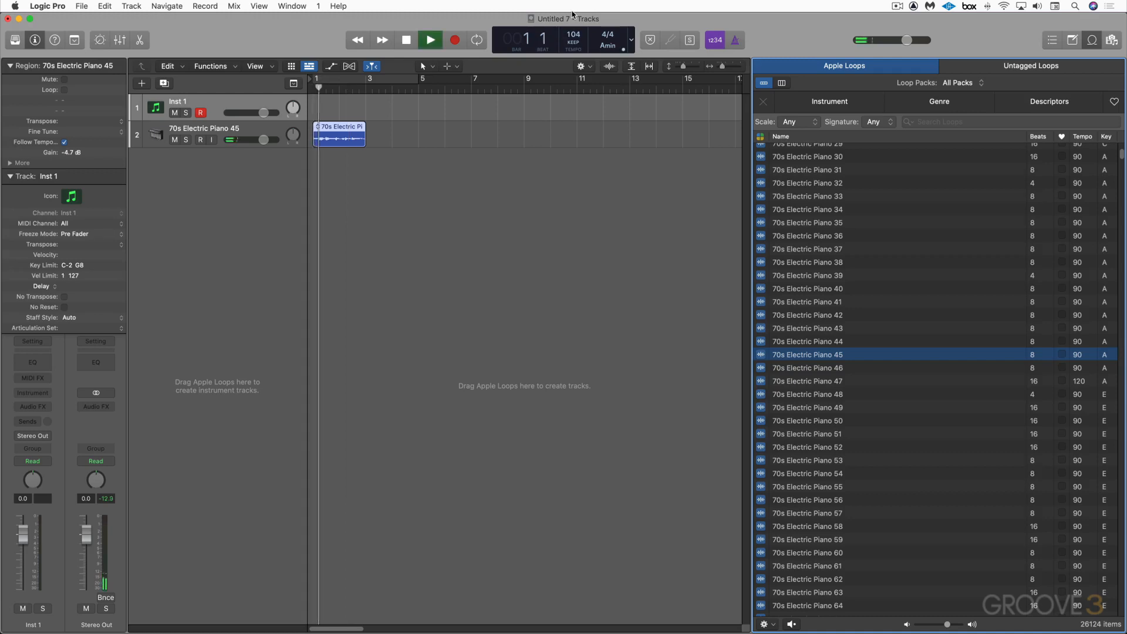
{"action": "left_click", "coordinate": [430, 40]}
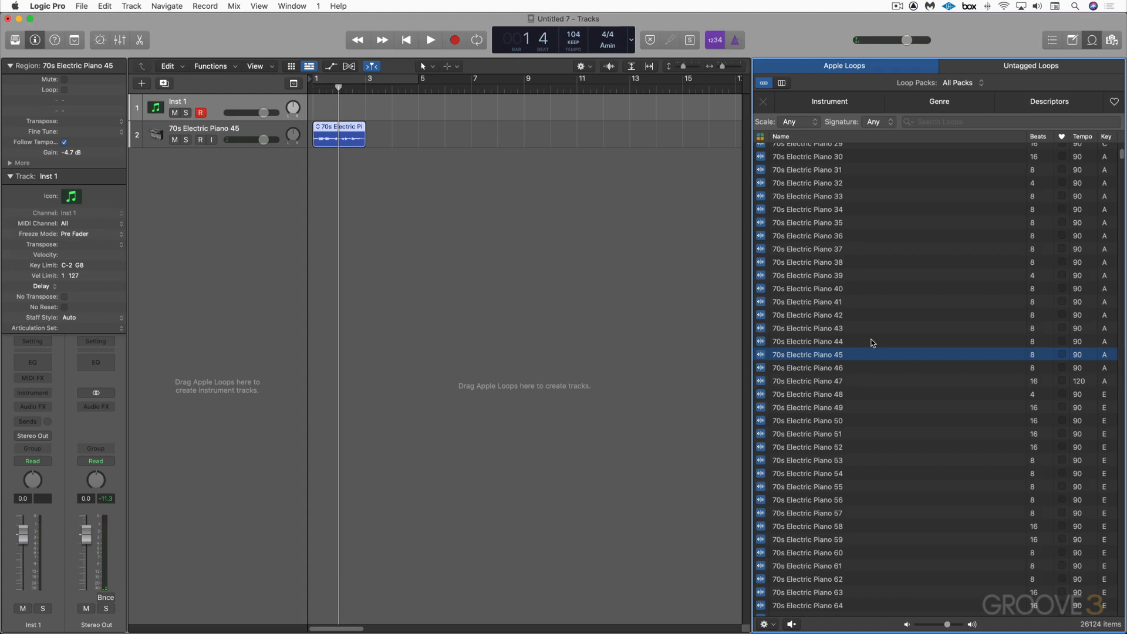
Step: Preview 80s Dance Bass Synth 15 and 16 from further down the loop list
{"action": "scroll", "scroll_direction": "down", "scroll_amount": 3}
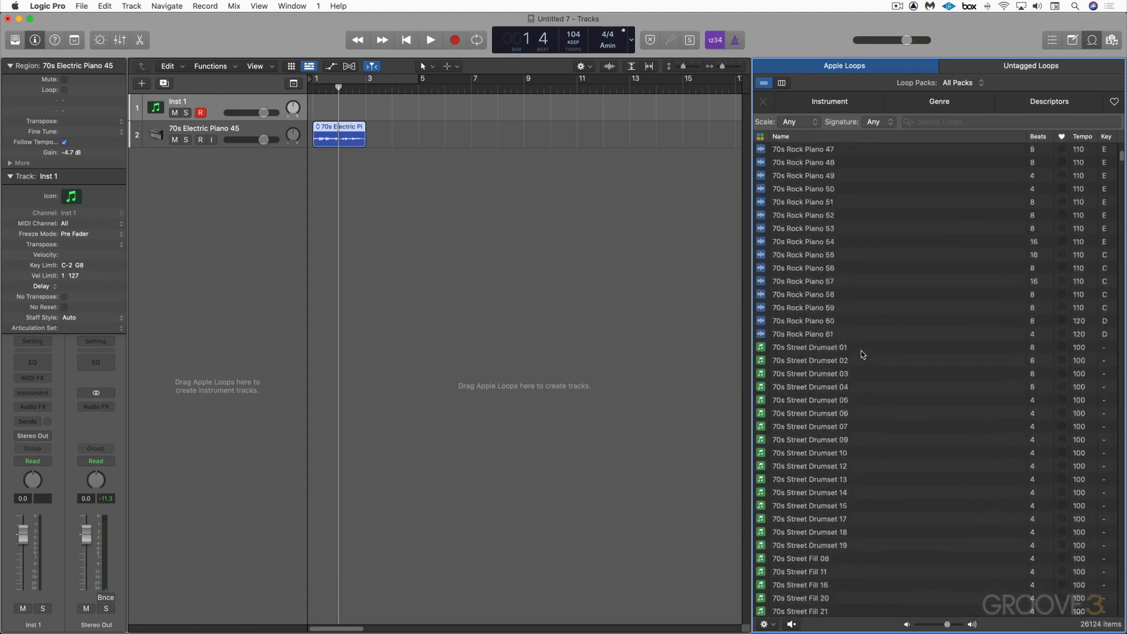
{"action": "scroll", "scroll_direction": "down", "scroll_amount": 3}
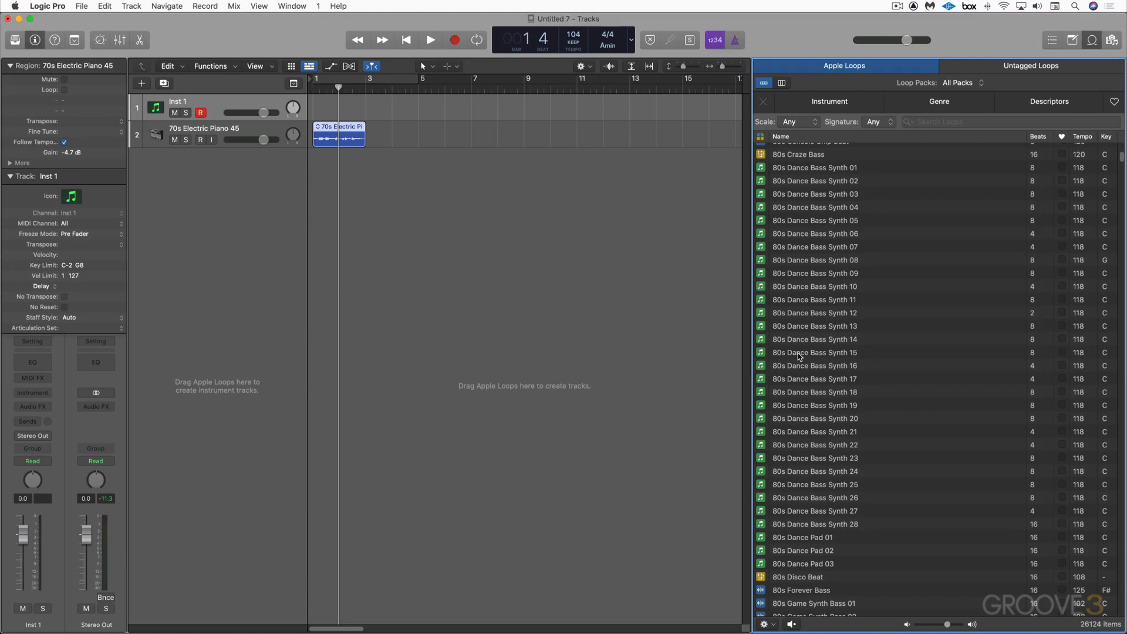
{"action": "mouse_move", "coordinate": [390, 113]}
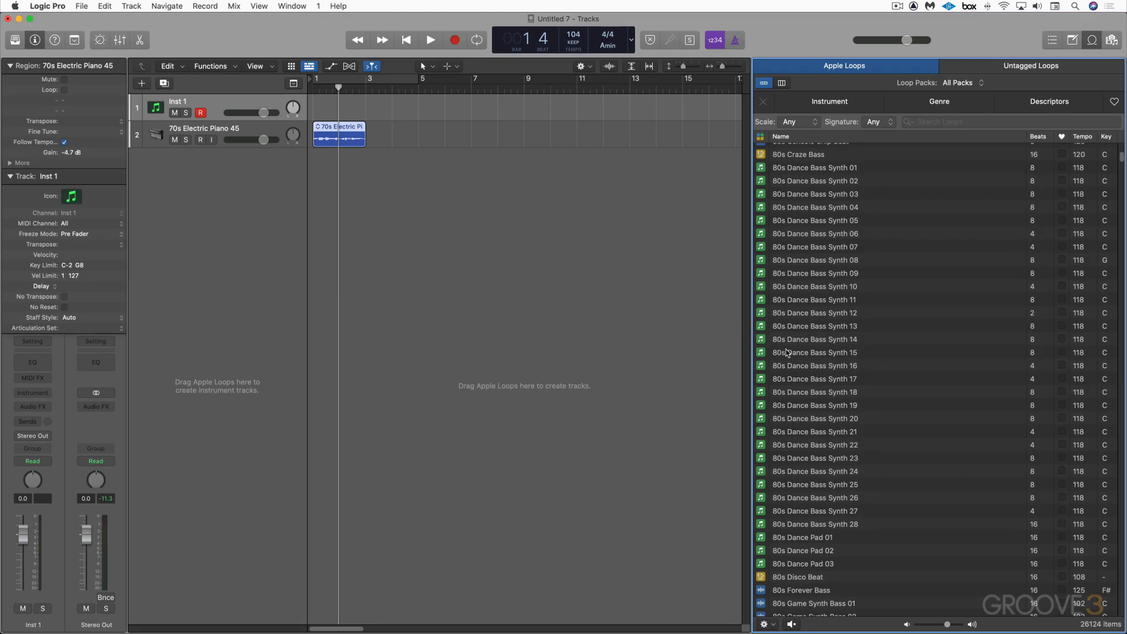
{"action": "left_click", "coordinate": [815, 352]}
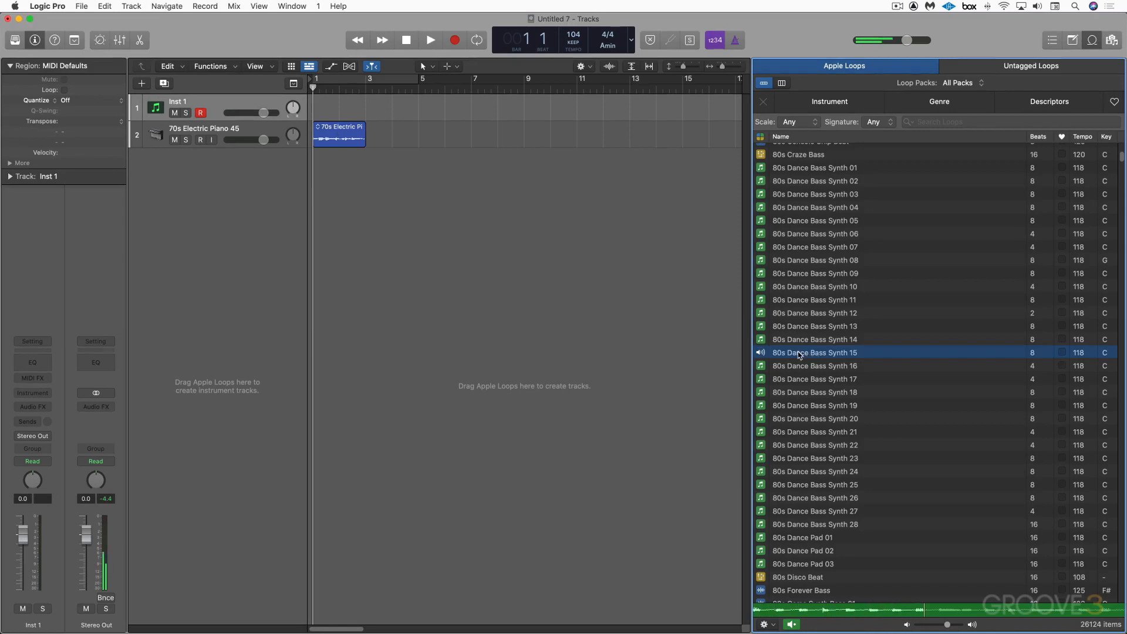
{"action": "left_click", "coordinate": [815, 366]}
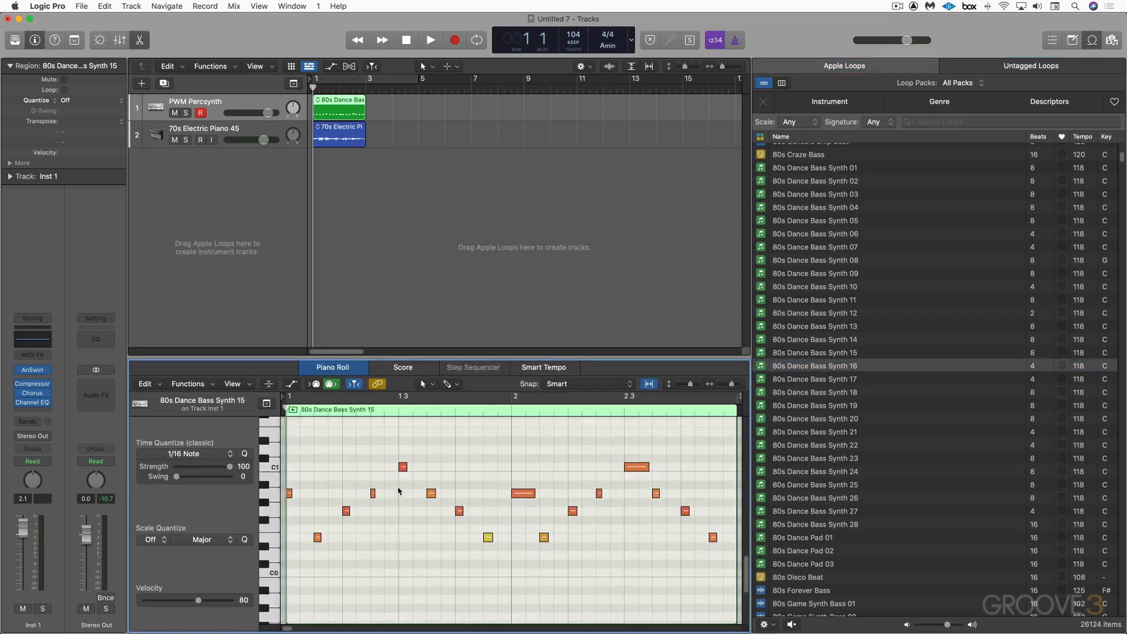
Step: Start playback to hear the bass synth with the electric piano
{"action": "left_click", "coordinate": [430, 40]}
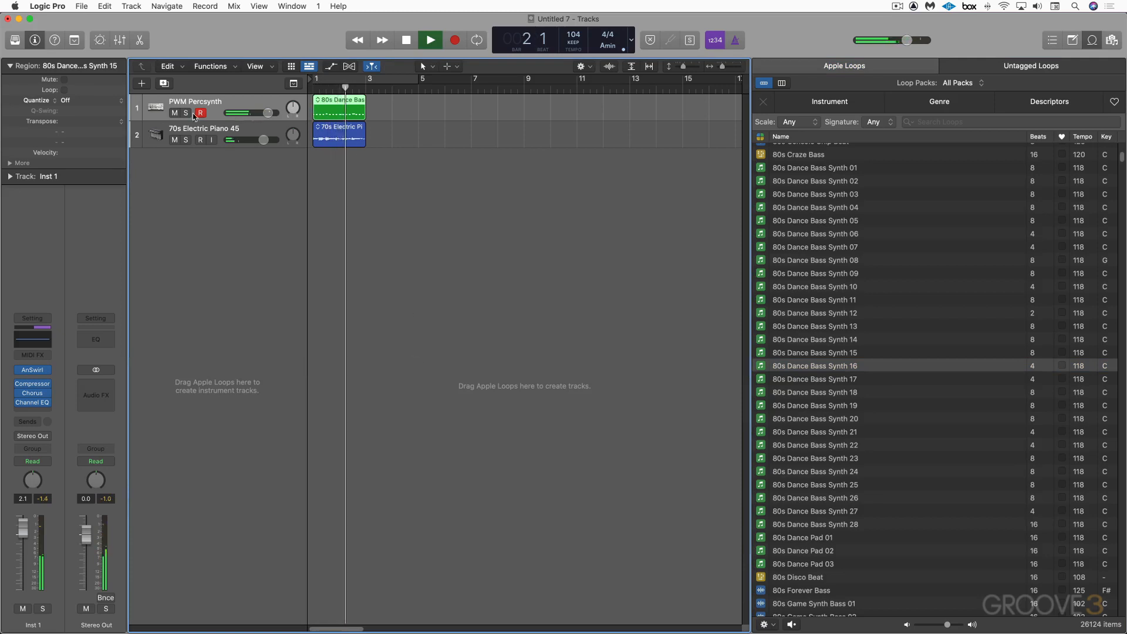
Step: Stop playback of the bass synth and electric piano loops
{"action": "left_click", "coordinate": [429, 40]}
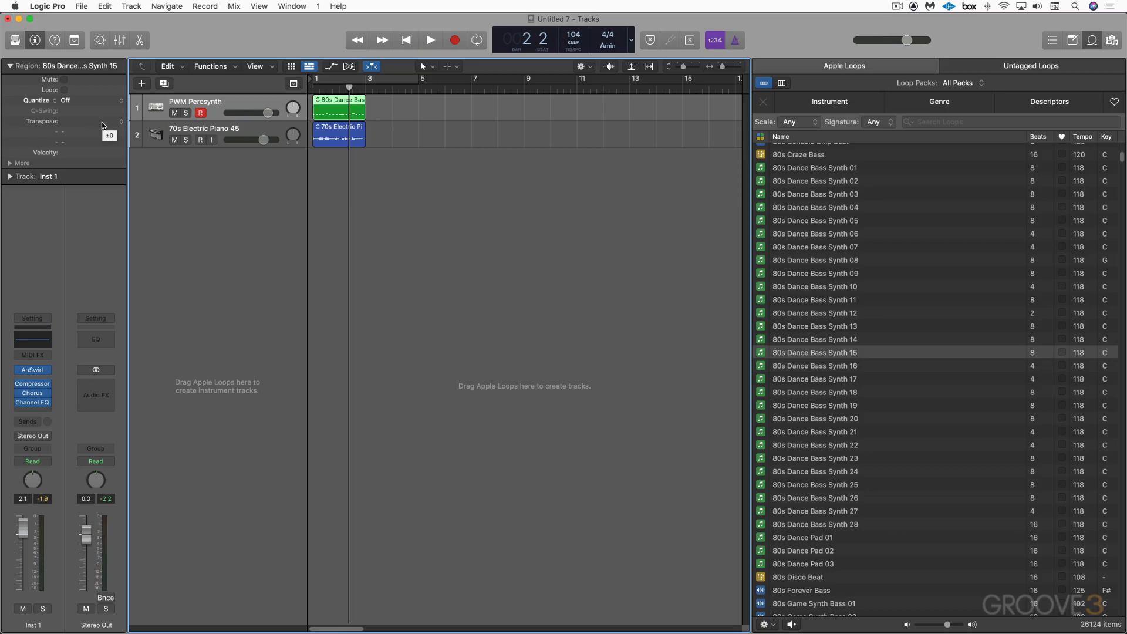
{"action": "mouse_move", "coordinate": [233, 205]}
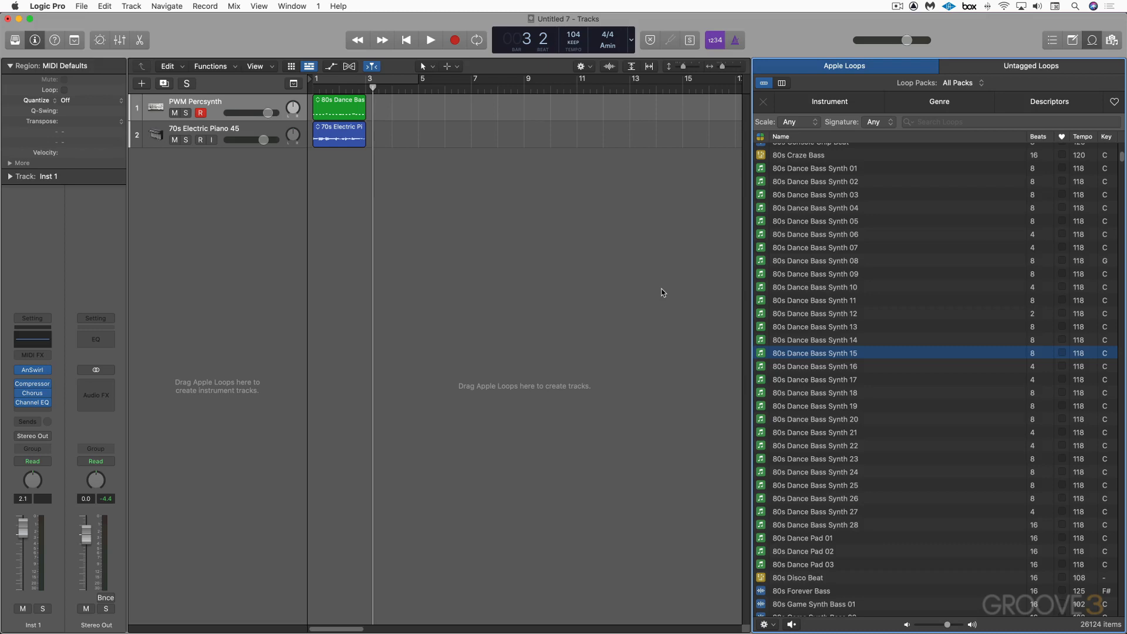
{"action": "mouse_move", "coordinate": [251, 97]}
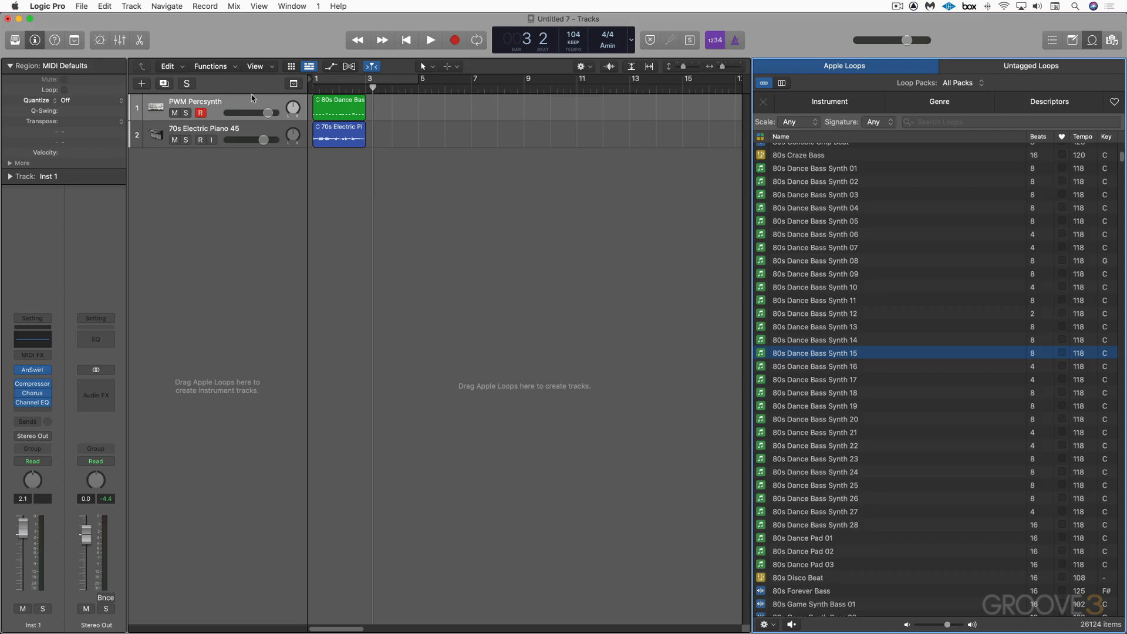
{"action": "mouse_move", "coordinate": [331, 108]}
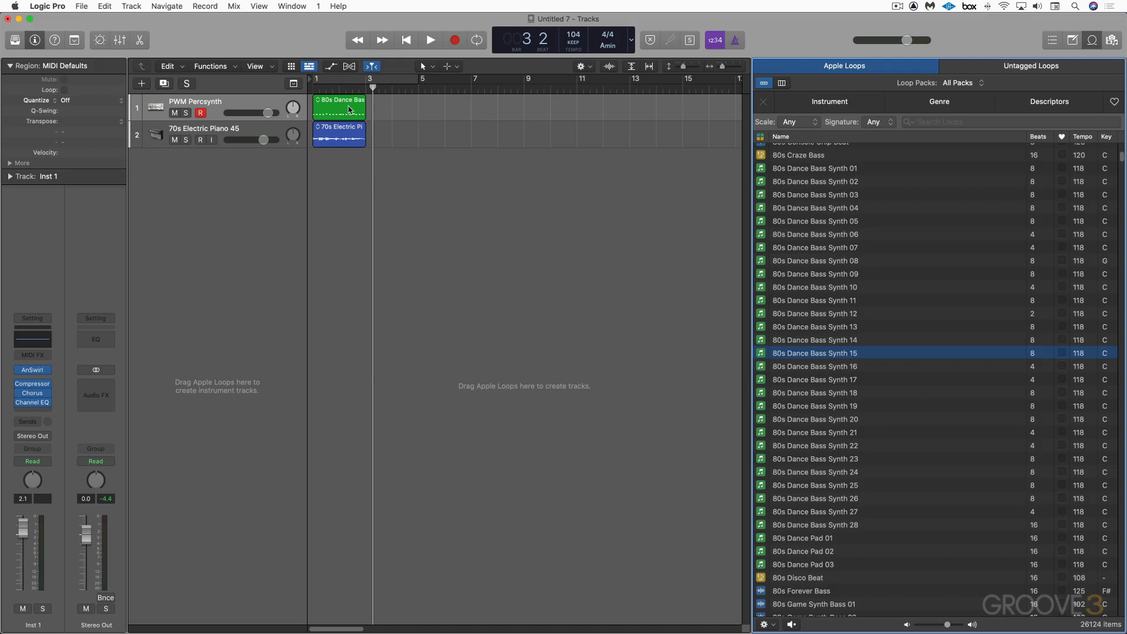
{"action": "mouse_move", "coordinate": [645, 108]}
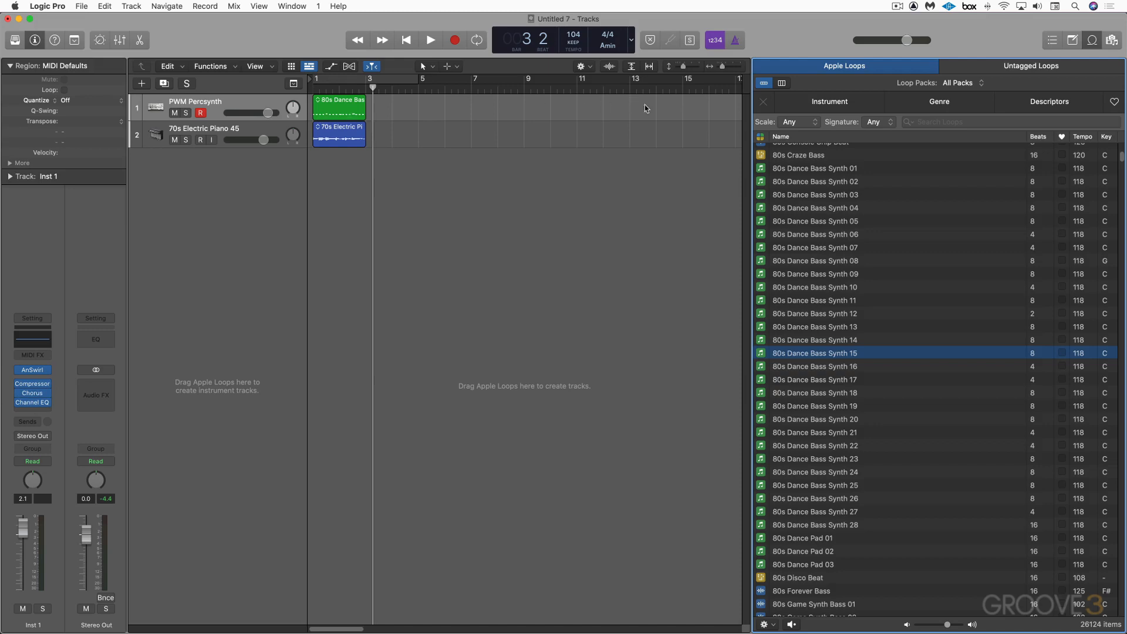
{"action": "mouse_move", "coordinate": [661, 149]}
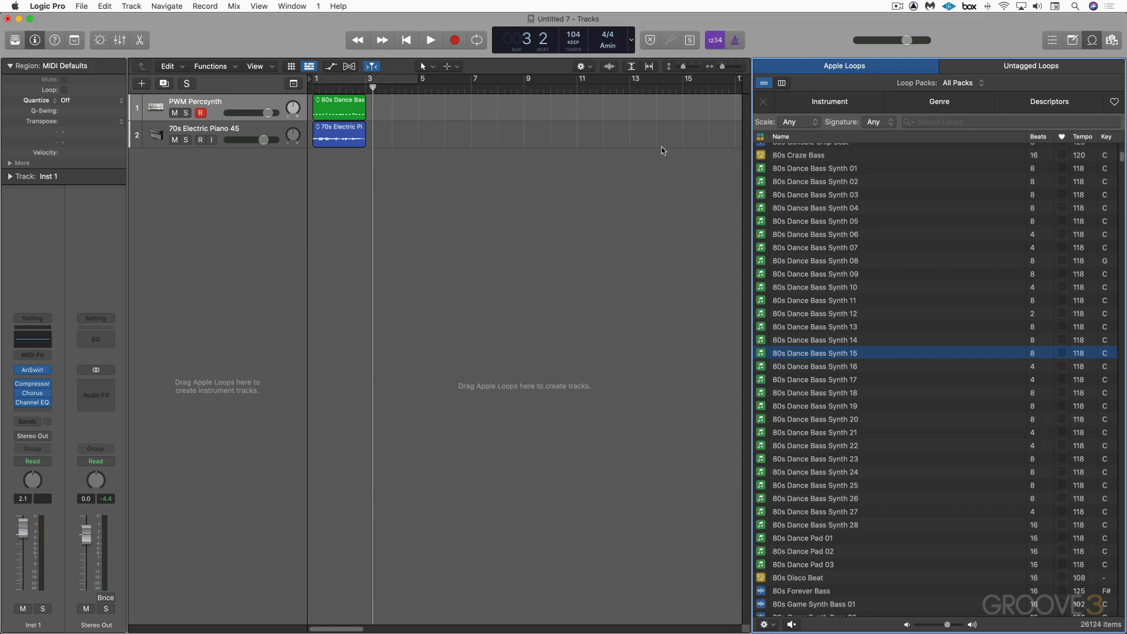
{"action": "mouse_move", "coordinate": [702, 191]}
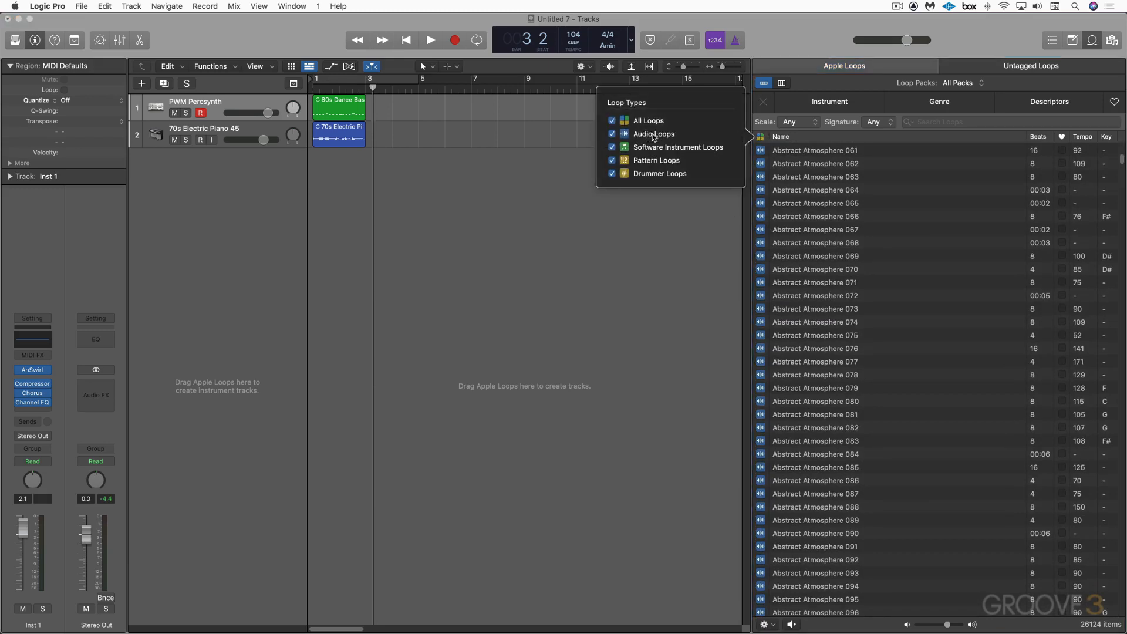
{"action": "mouse_move", "coordinate": [637, 179]}
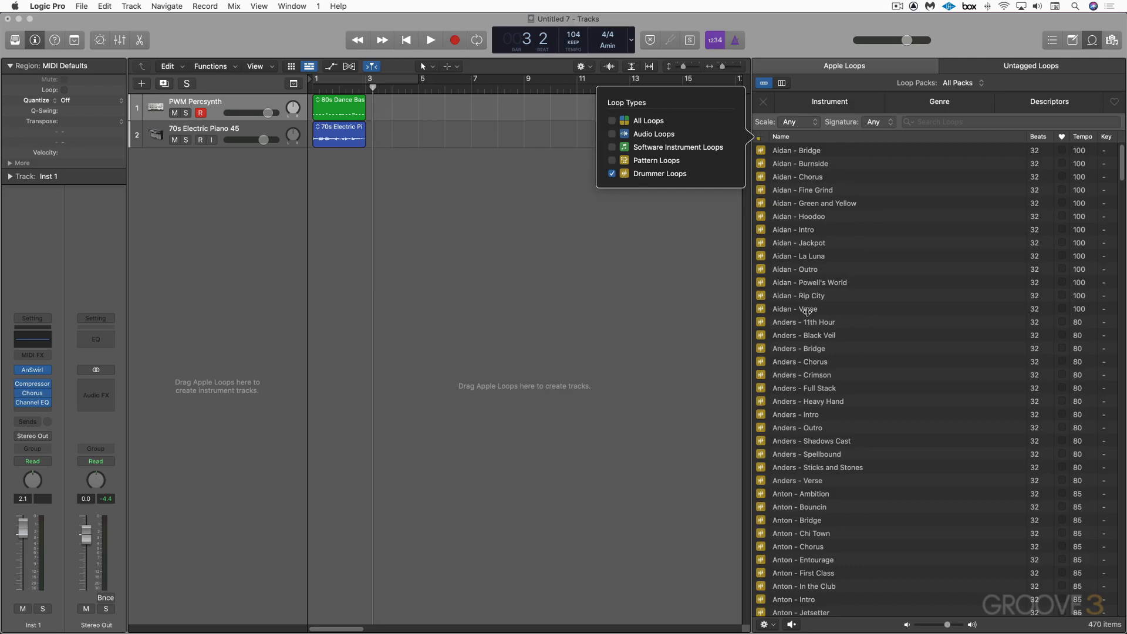
Step: Select the Aidan - Verse drummer loop in the filtered list
{"action": "left_click", "coordinate": [794, 309]}
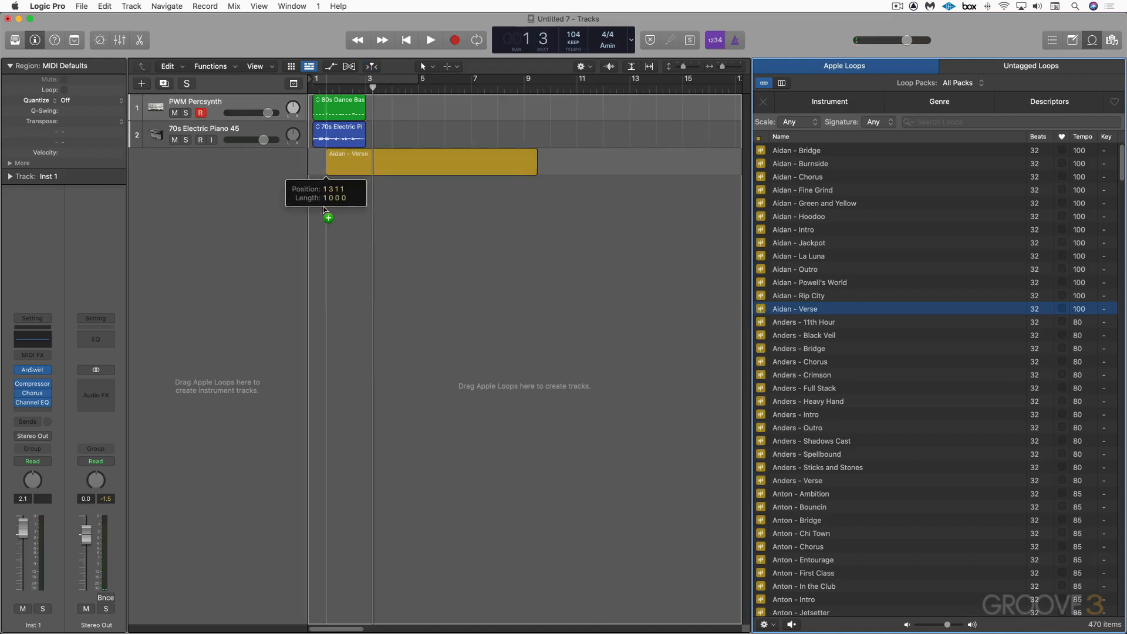
Step: Place Aidan - Verse on a new drummer track at bar 1 and play it back
{"action": "left_click_drag", "start_coordinate": [349, 153], "coordinate": [331, 152]}
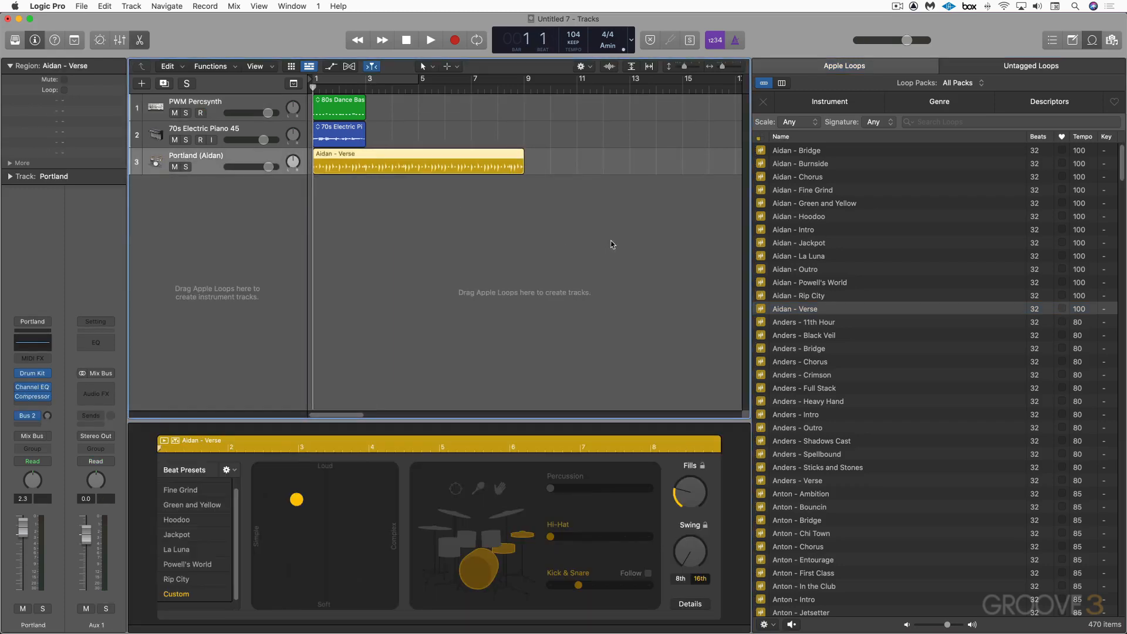
{"action": "left_click", "coordinate": [430, 39]}
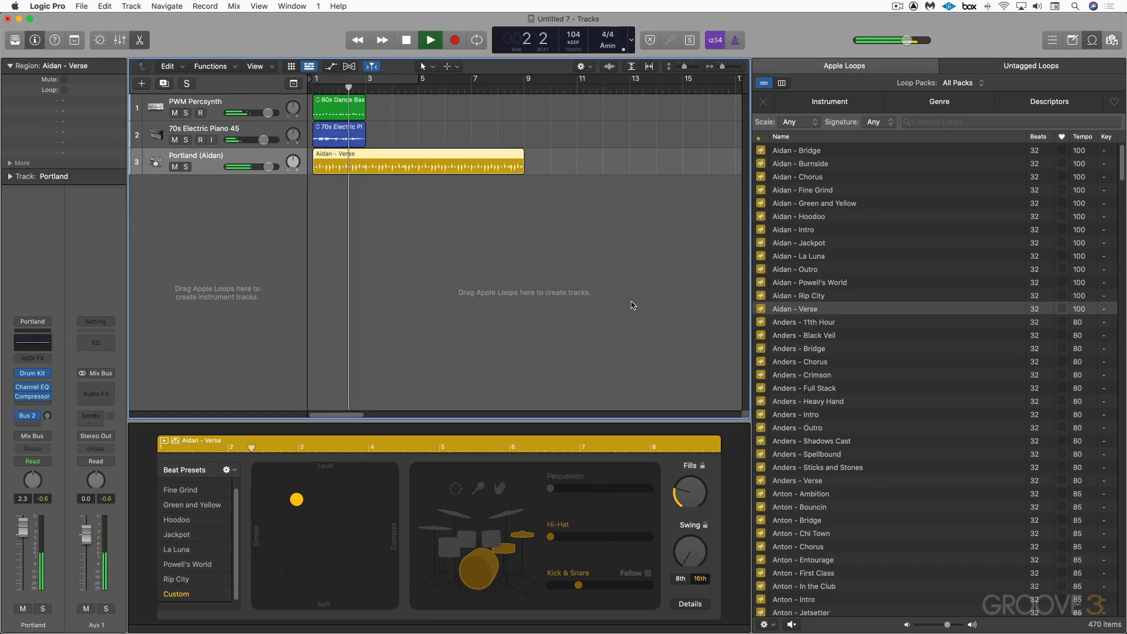
{"action": "left_click", "coordinate": [430, 40]}
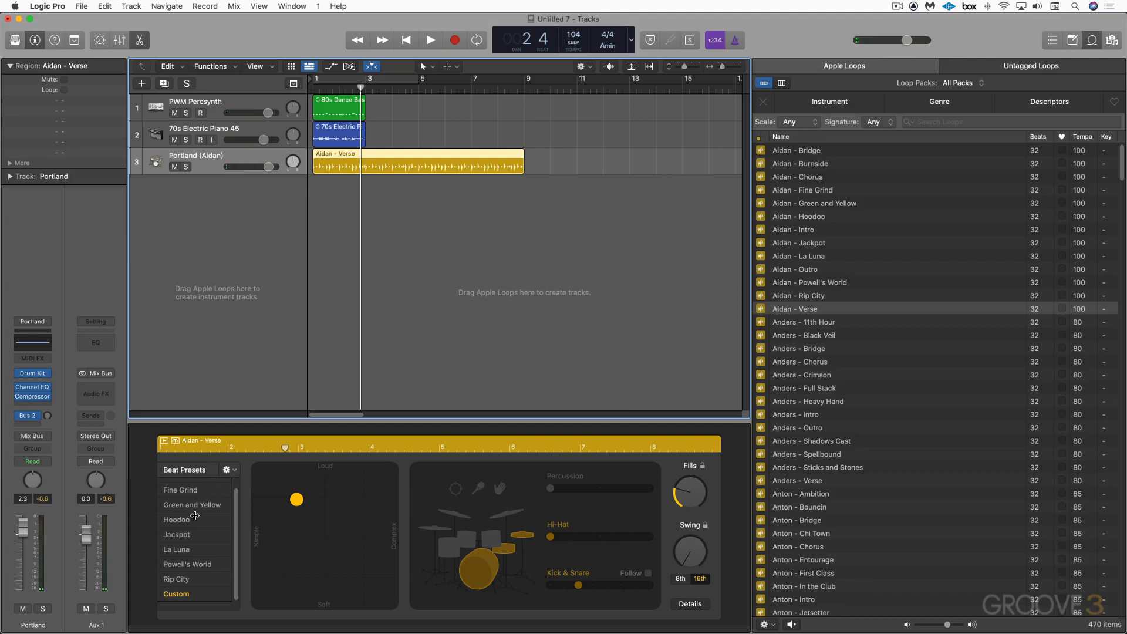
{"action": "mouse_move", "coordinate": [291, 468]}
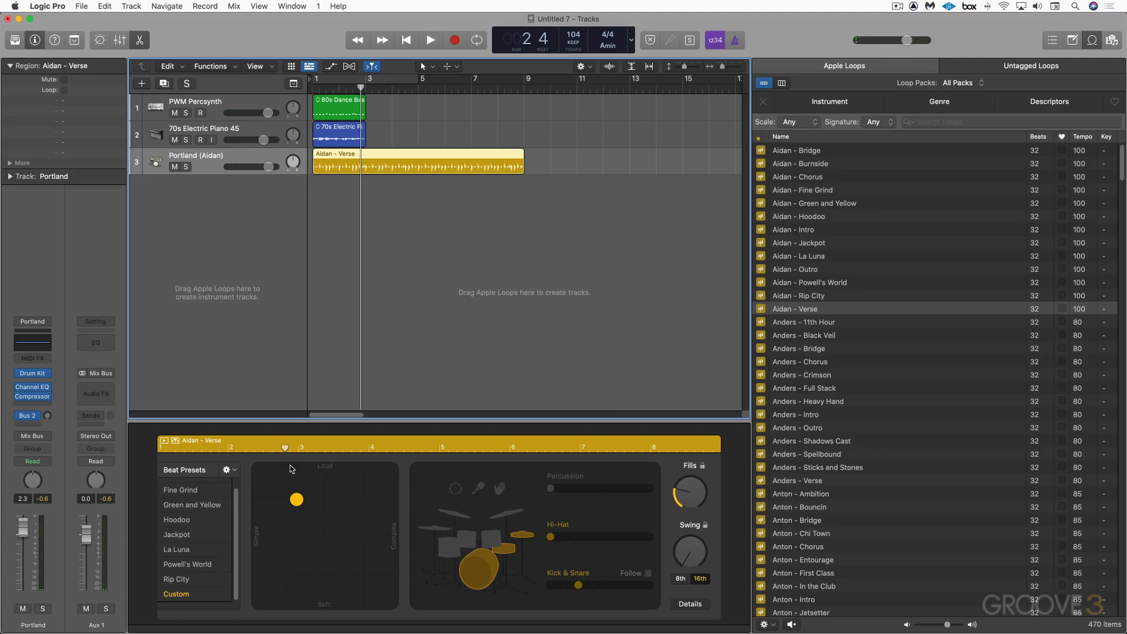
{"action": "mouse_move", "coordinate": [413, 181]}
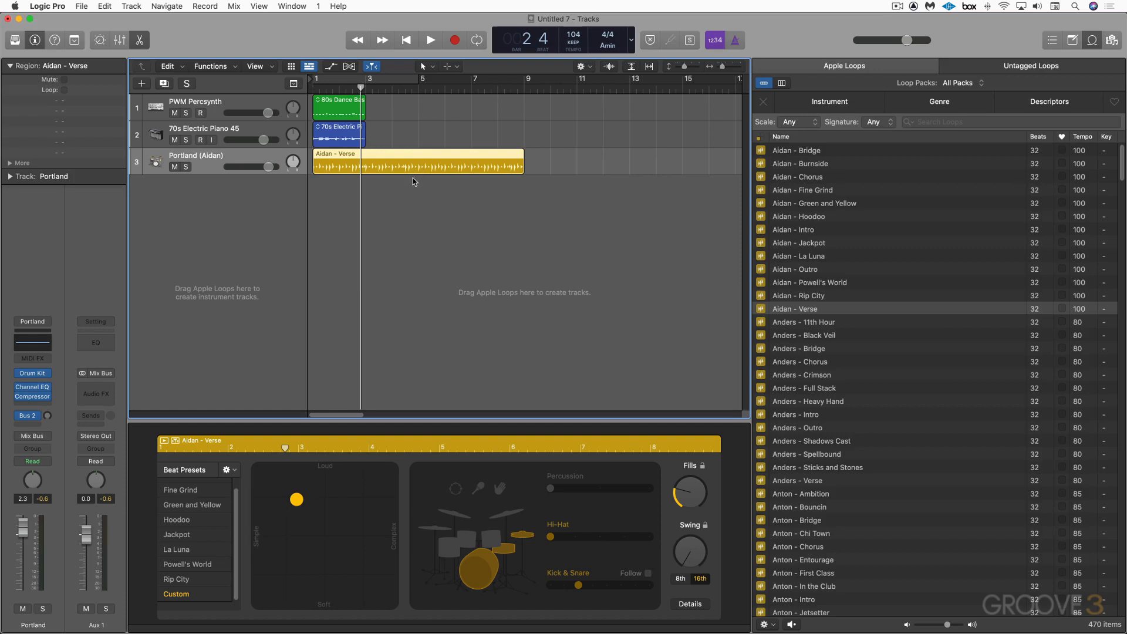
{"action": "mouse_move", "coordinate": [423, 166]}
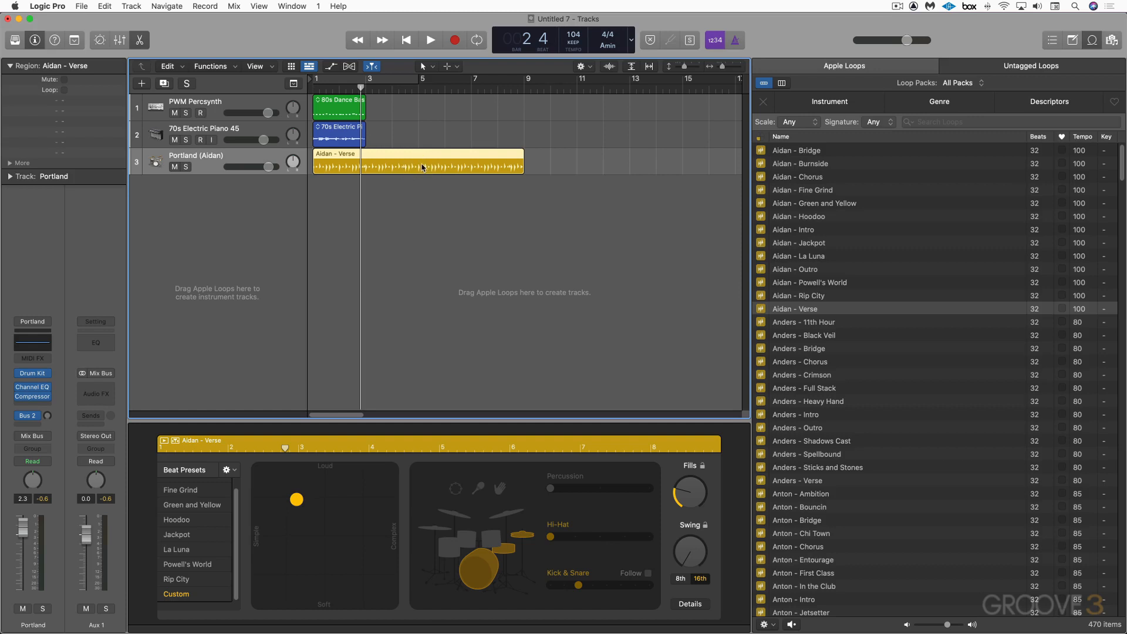
{"action": "mouse_move", "coordinate": [844, 308]}
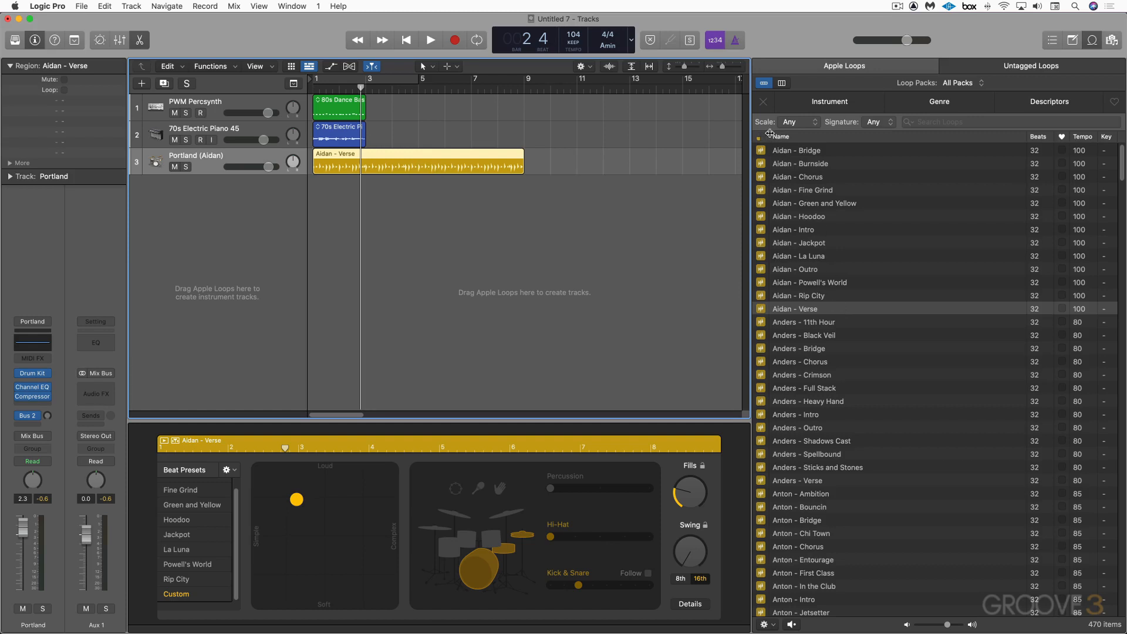
Step: Filter the loop list to Pattern Loops only, excluding Drummer Loops
{"action": "scroll", "scroll_direction": "down", "scroll_amount": 3}
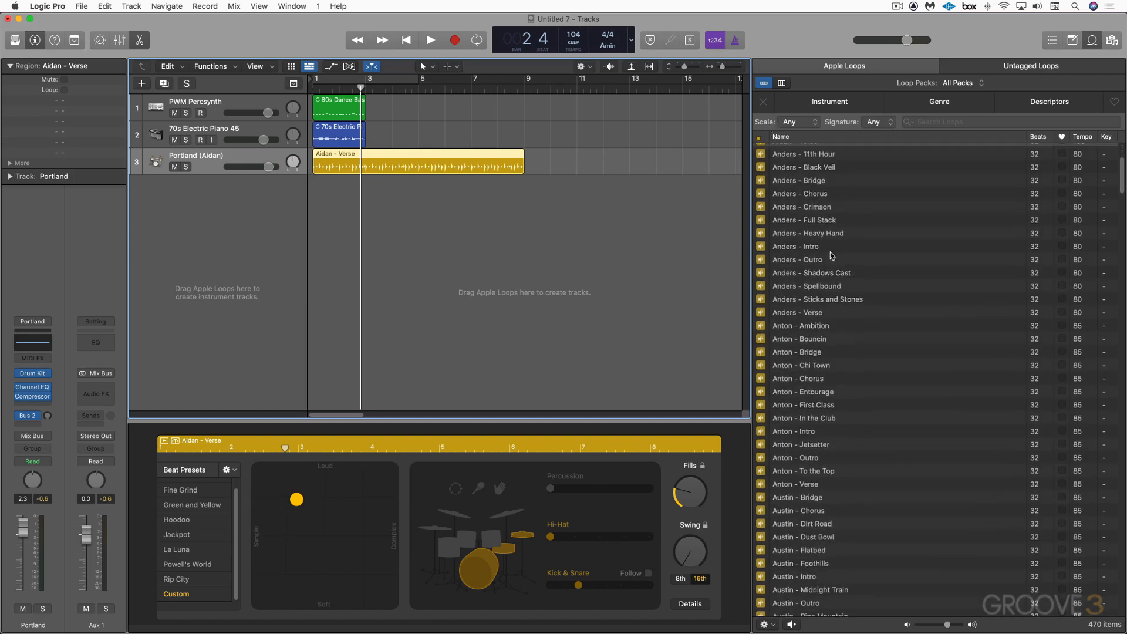
{"action": "left_click", "coordinate": [764, 83]}
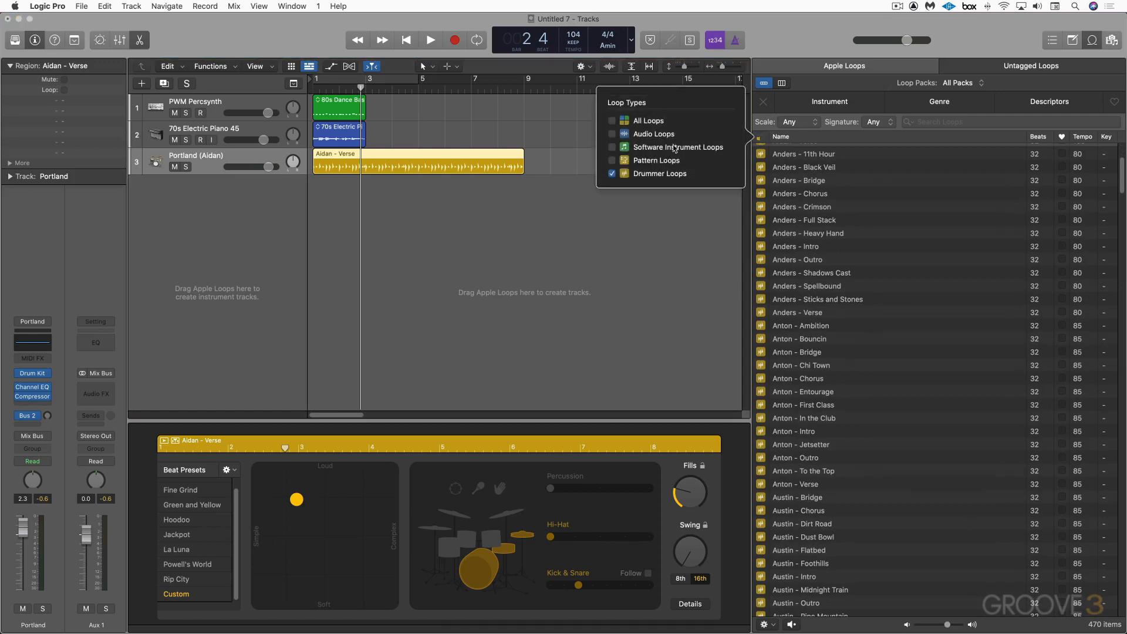
{"action": "left_click", "coordinate": [613, 161]}
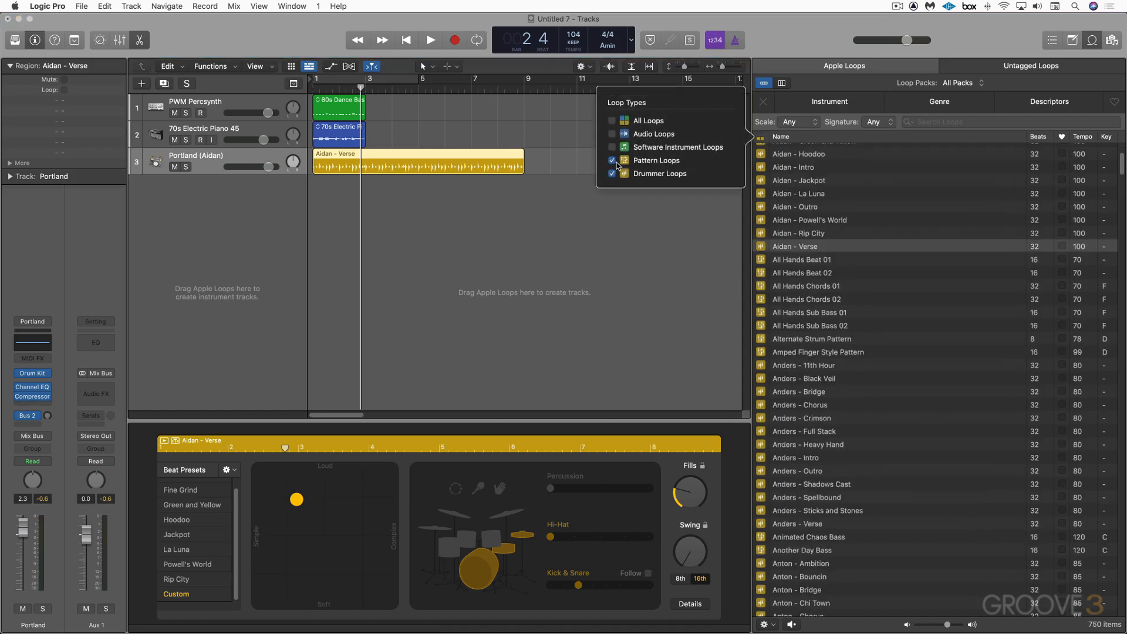
{"action": "left_click", "coordinate": [612, 174]}
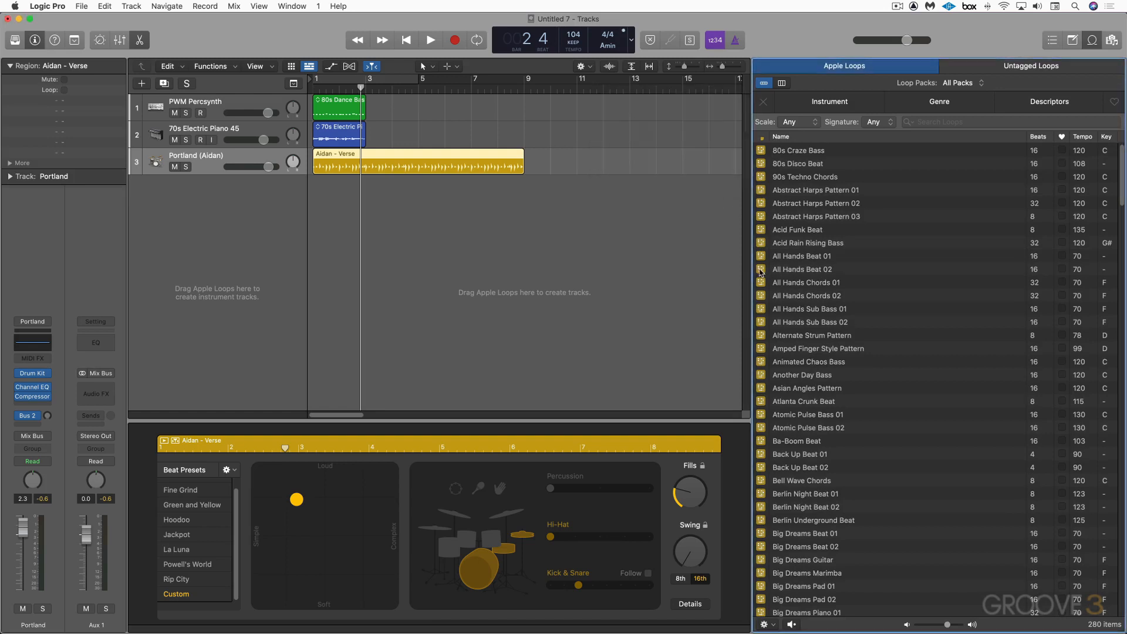
Step: Preview All Hands Beat 02, All Hands Chords 02 and Animated Chaos Bass
{"action": "left_click", "coordinate": [826, 269]}
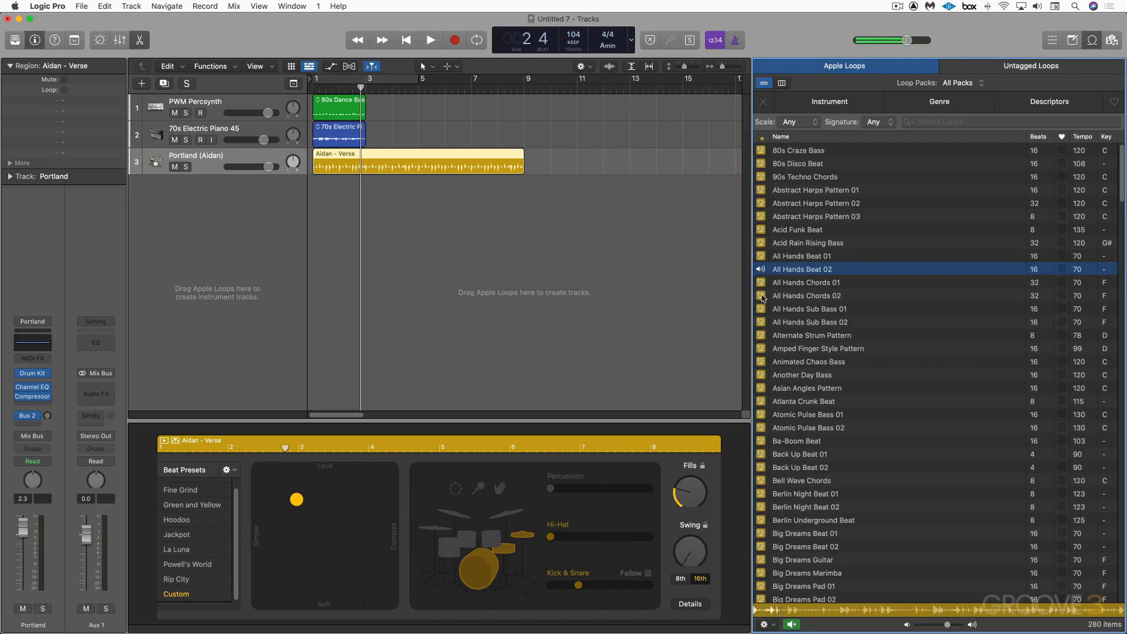
{"action": "left_click", "coordinate": [806, 296]}
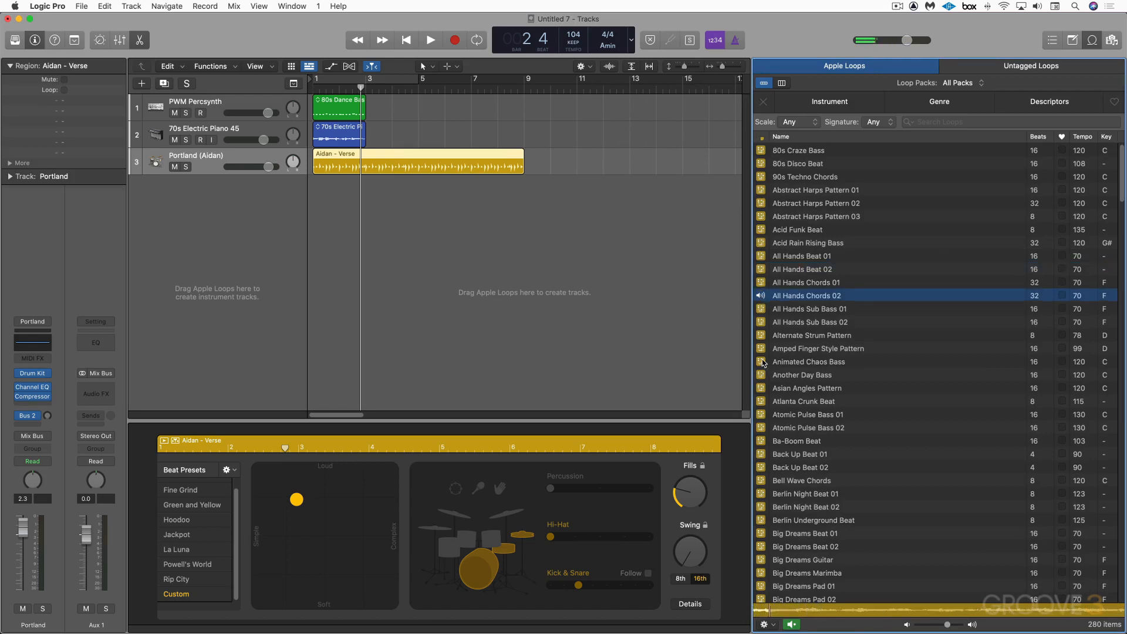
{"action": "left_click", "coordinate": [809, 362]}
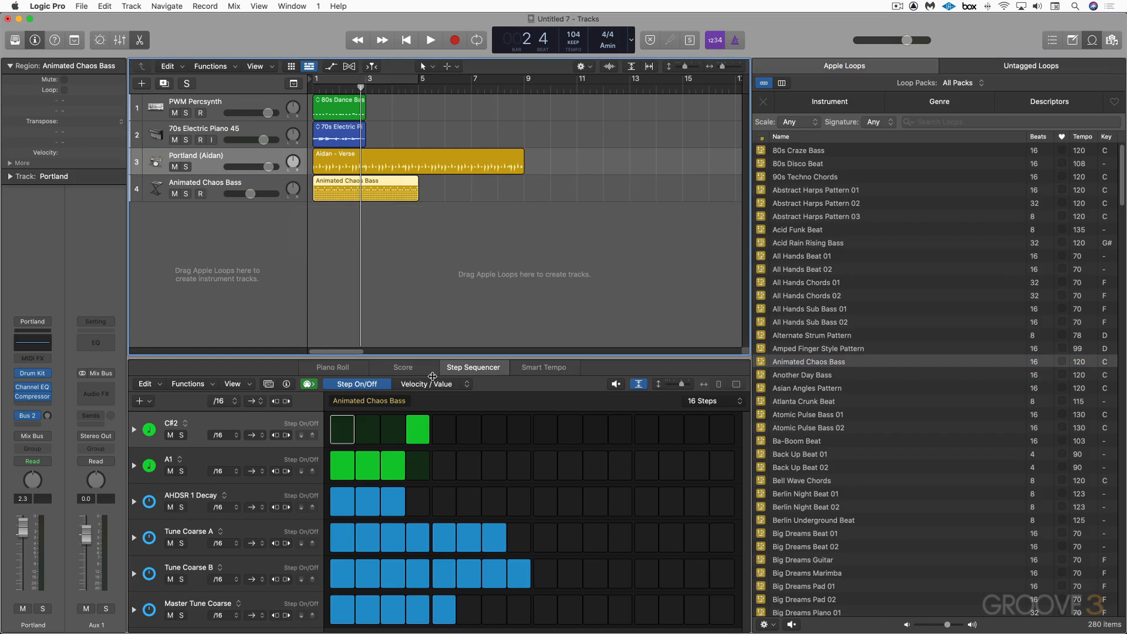
Step: Play the project with the Animated Chaos Bass pattern, then stop
{"action": "left_click", "coordinate": [430, 40]}
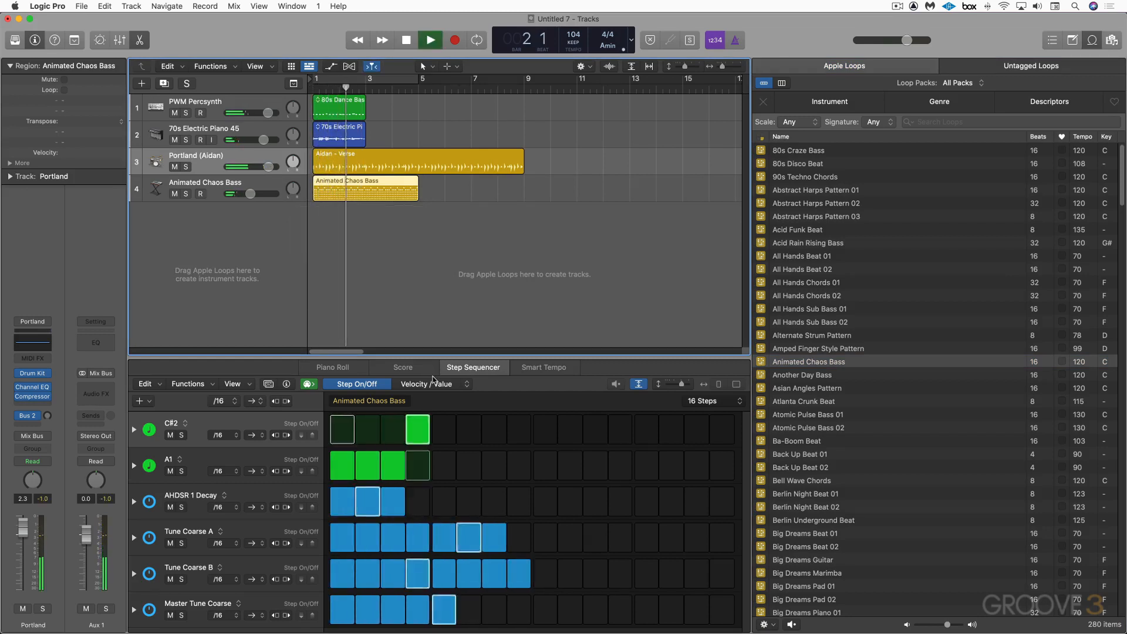
{"action": "left_click", "coordinate": [430, 40]}
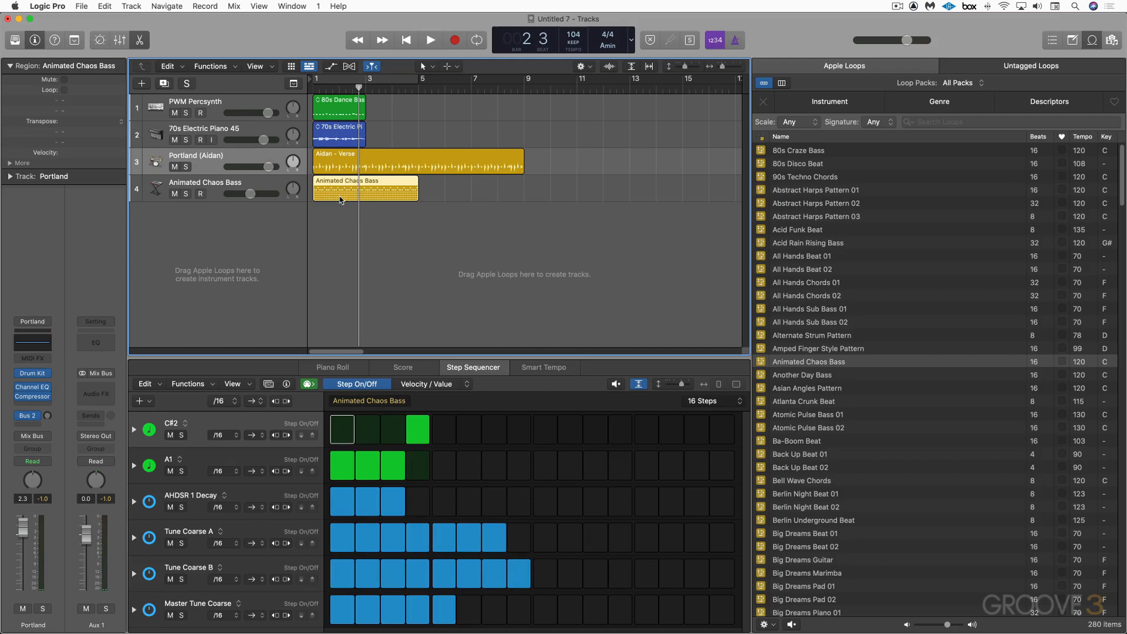
{"action": "mouse_move", "coordinate": [412, 237]}
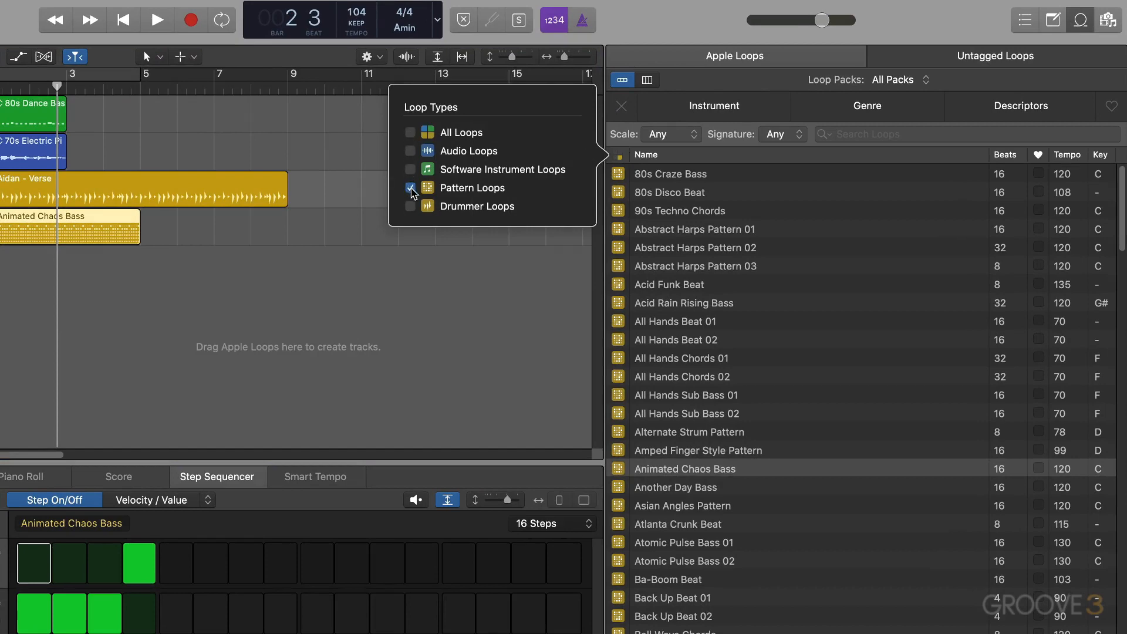
Step: Enable Audio Loops and Software Instrument Loops alongside Pattern Loops, listing 28,124 loops
{"action": "left_click", "coordinate": [410, 169]}
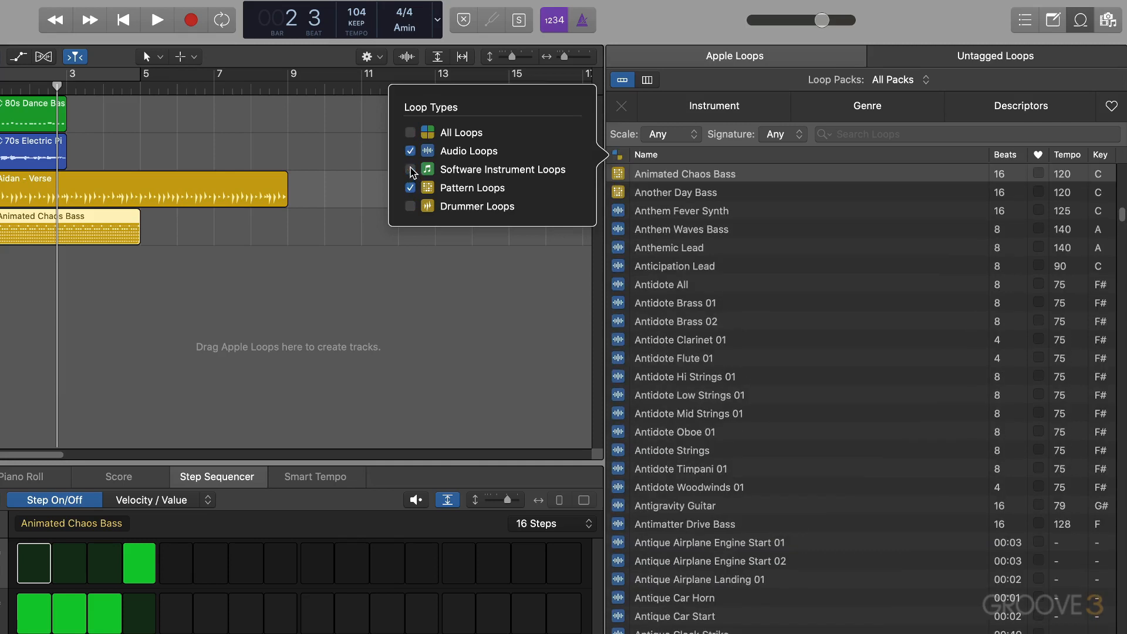
{"action": "left_click", "coordinate": [411, 150]}
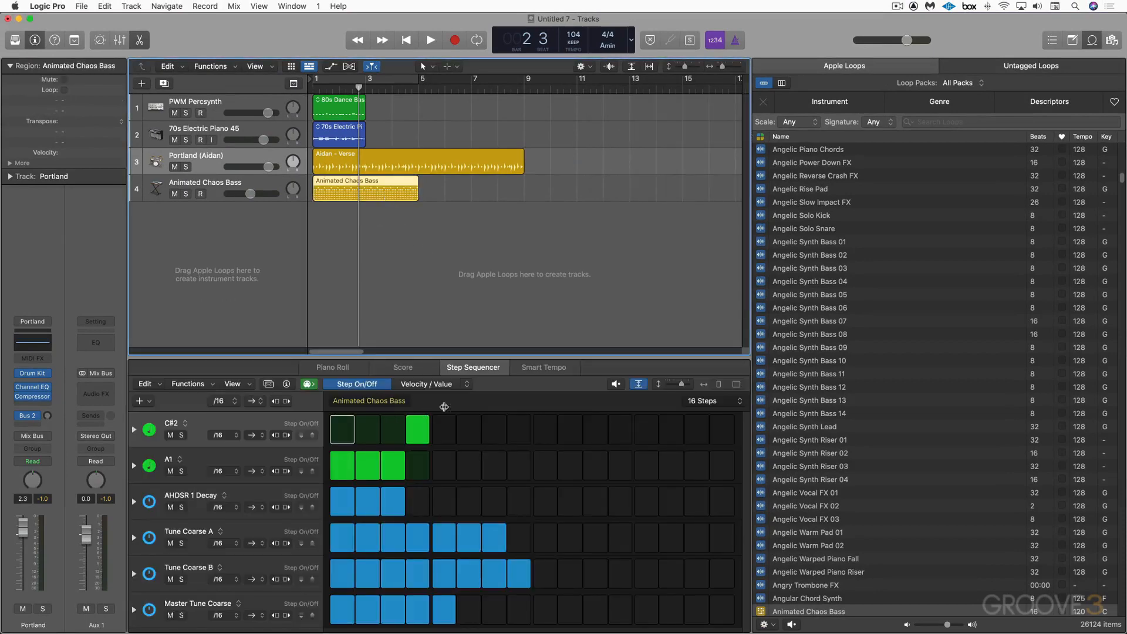
{"action": "mouse_move", "coordinate": [441, 504]}
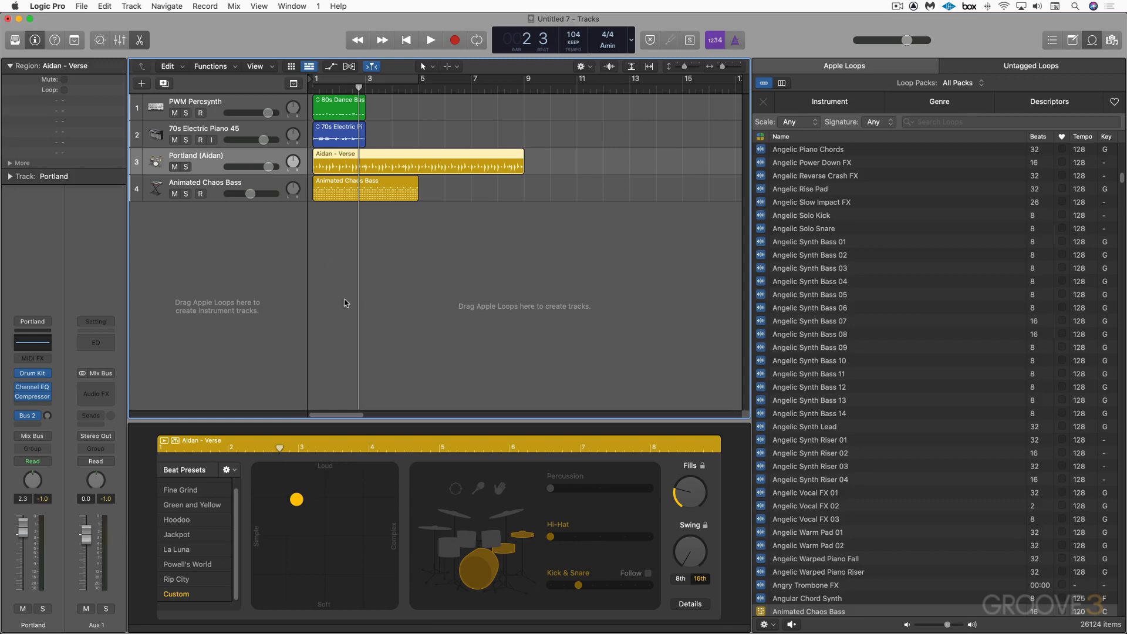
{"action": "mouse_move", "coordinate": [332, 275]}
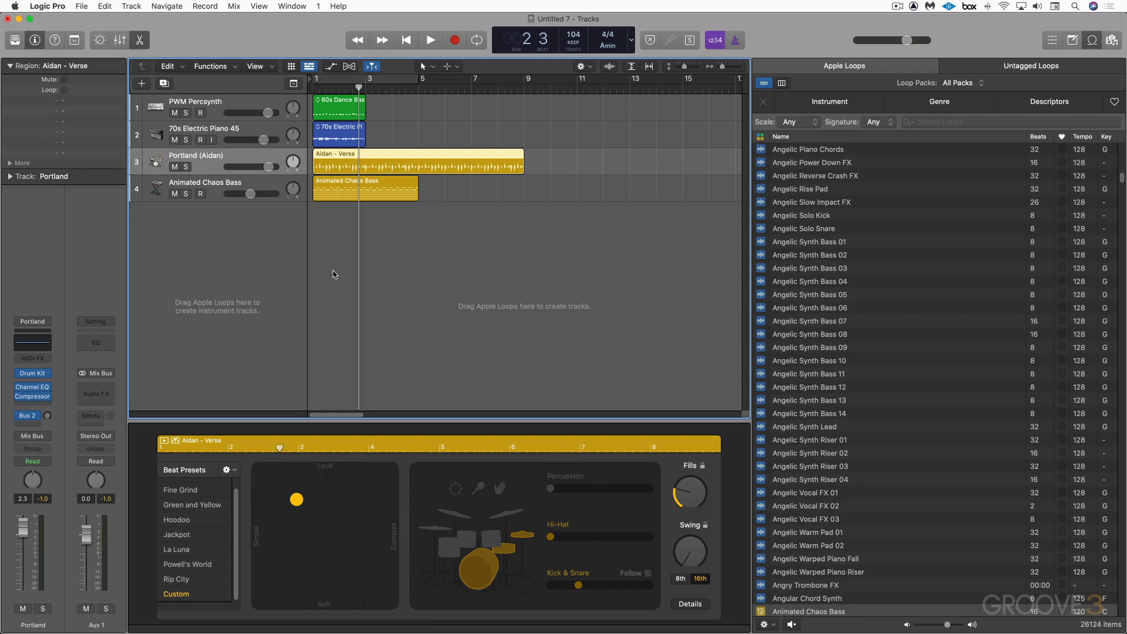